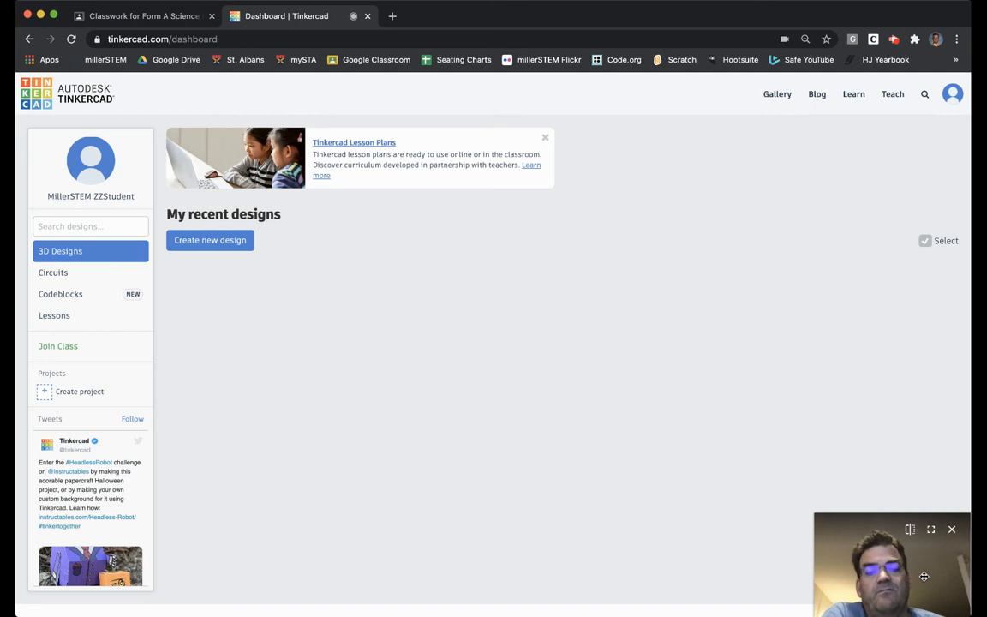
# Step: Find the Die From Scratch lesson in Tinkercad's full lessons list and start it
pyautogui.moveTo(891, 566); pyautogui.dragTo(205, 542)
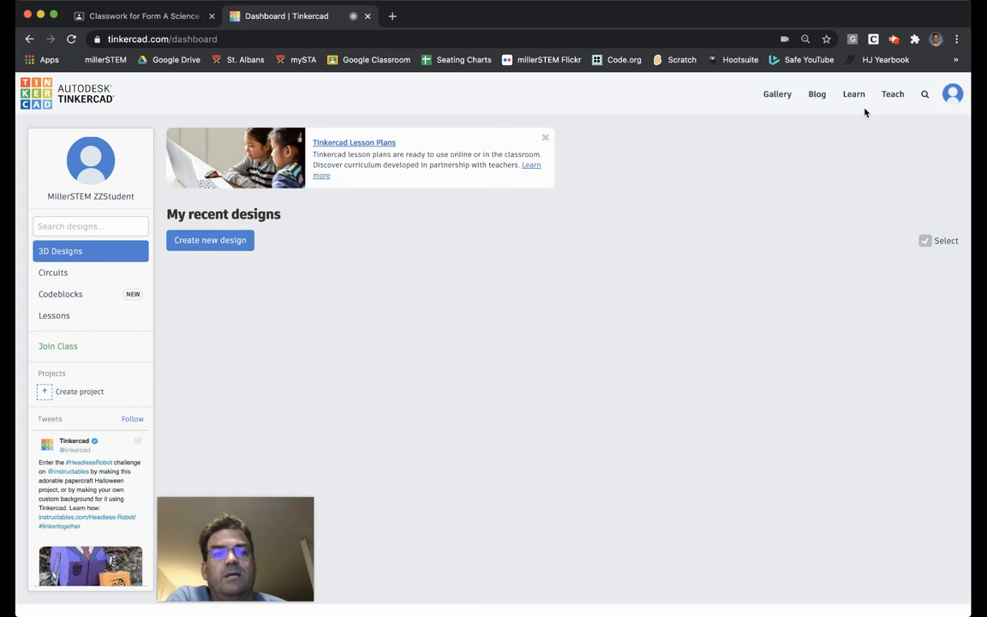
pyautogui.click(853, 94)
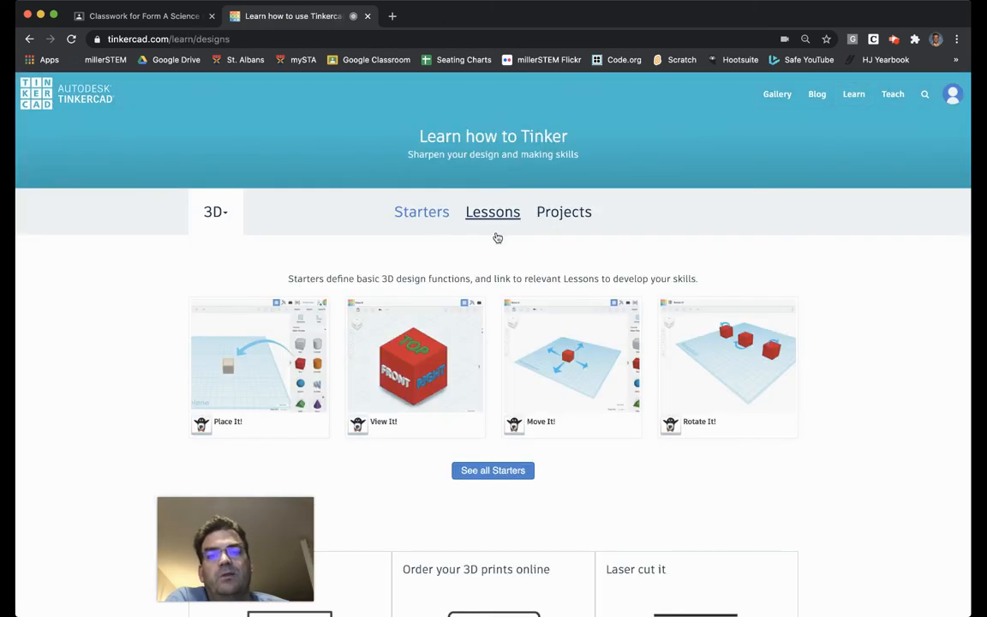
pyautogui.click(493, 212)
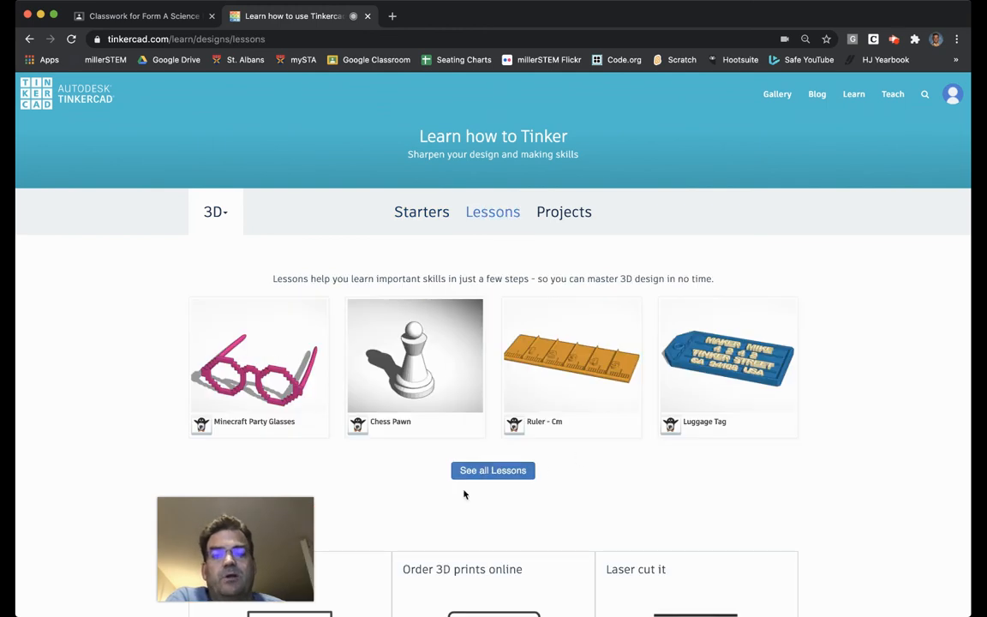
pyautogui.click(493, 469)
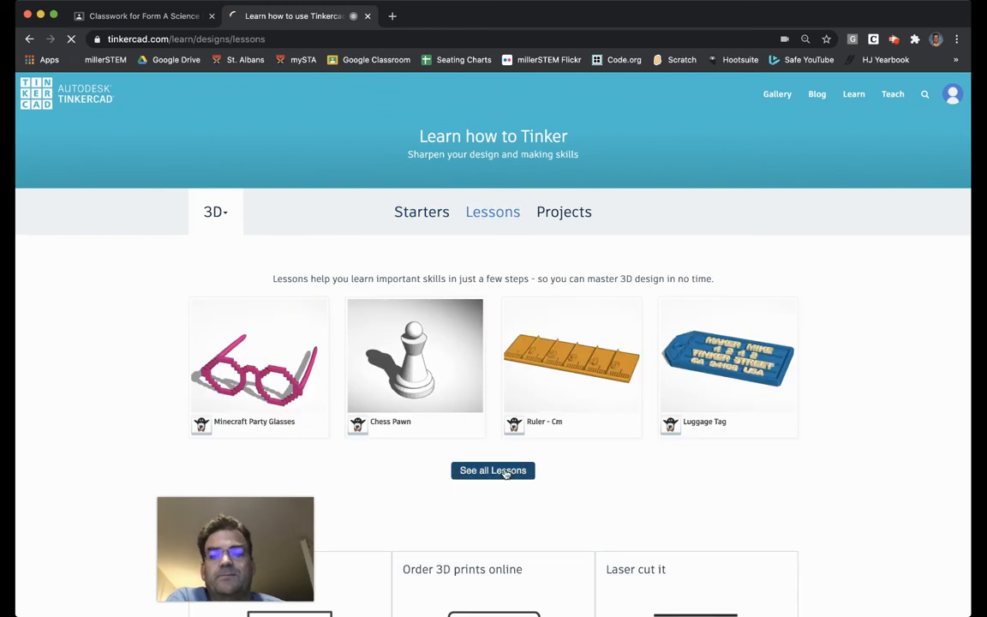
pyautogui.click(492, 469)
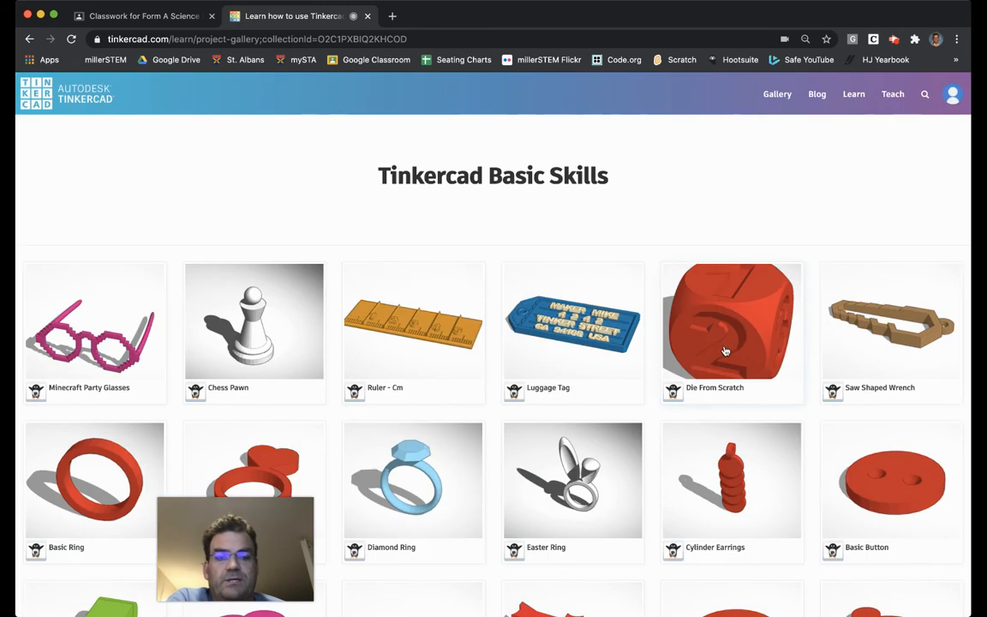
pyautogui.click(730, 331)
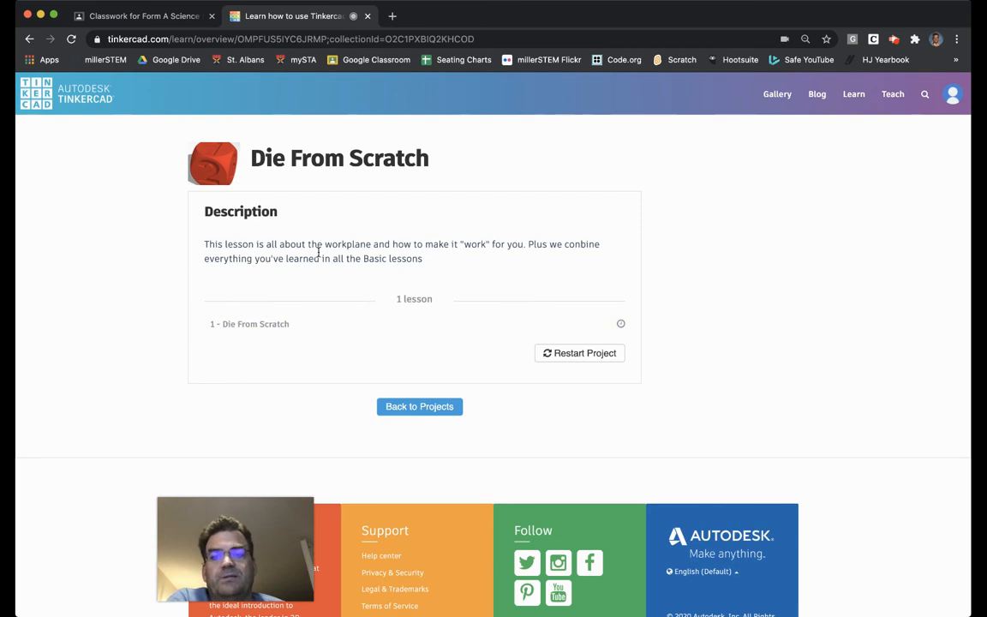
pyautogui.moveTo(485, 255)
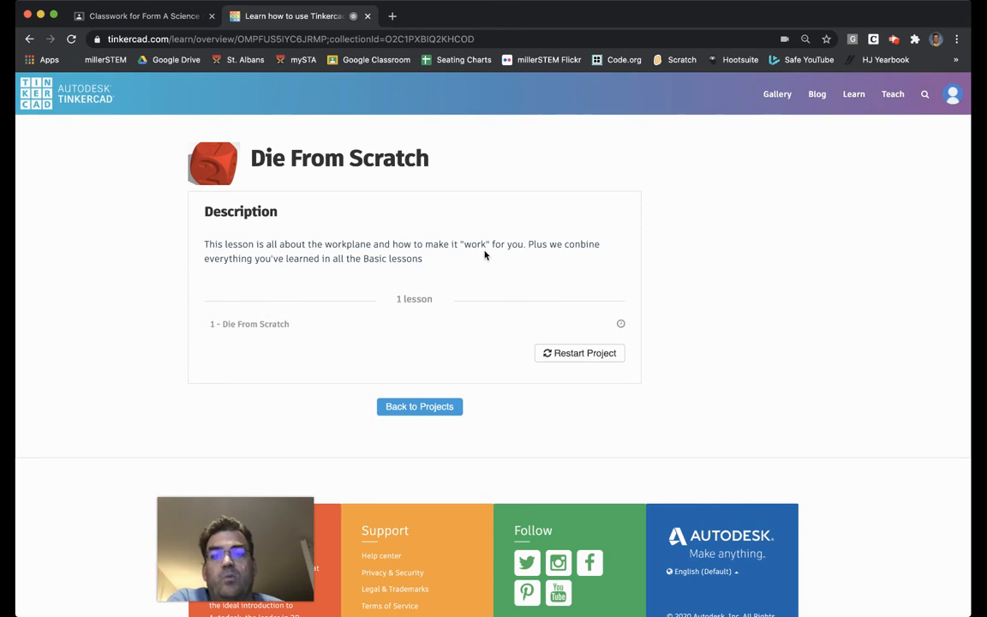
pyautogui.moveTo(239, 277)
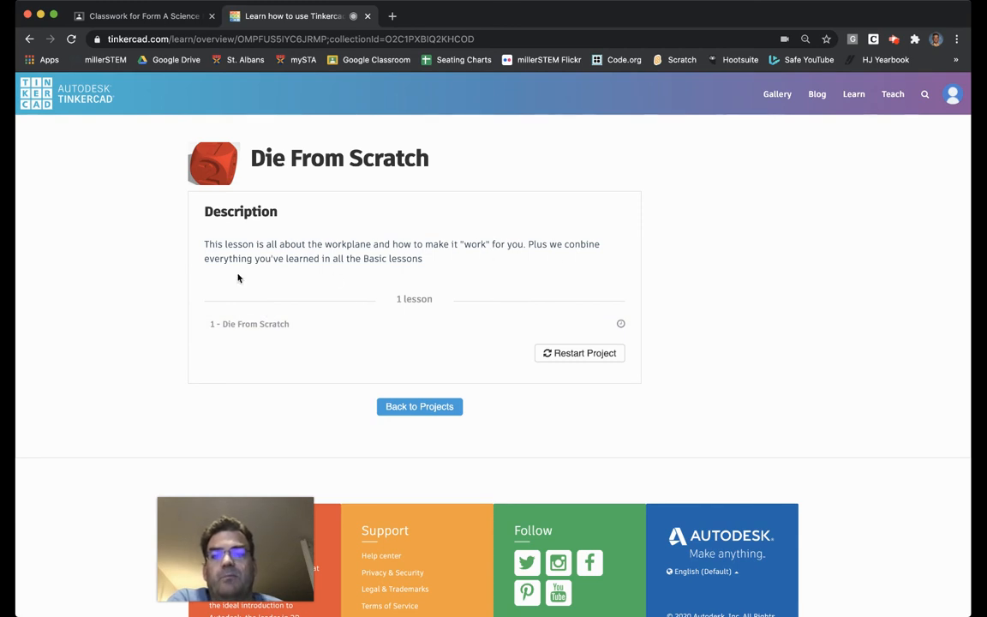
pyautogui.moveTo(377, 273)
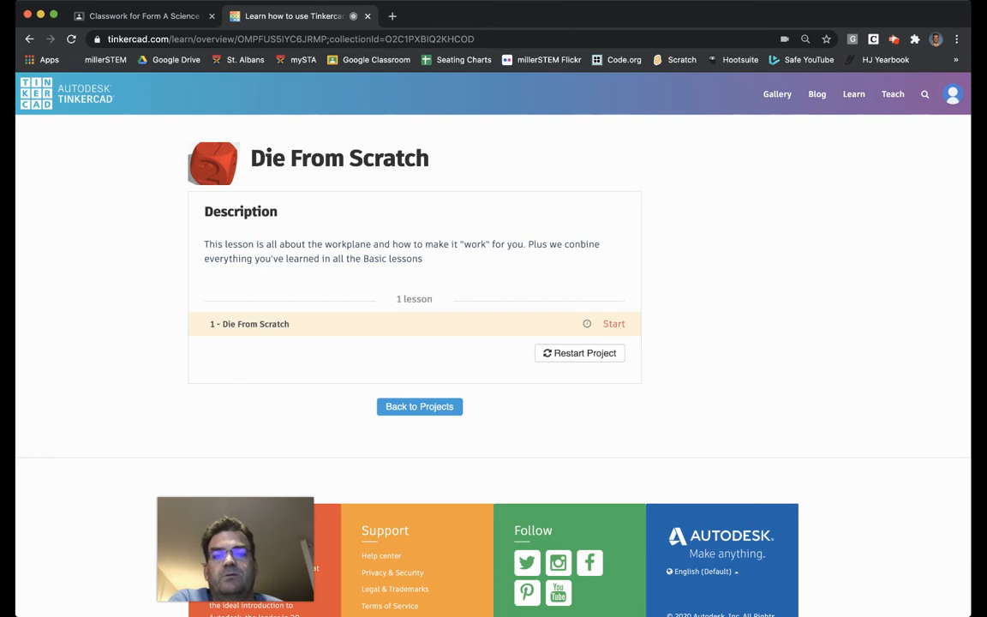
pyautogui.click(614, 324)
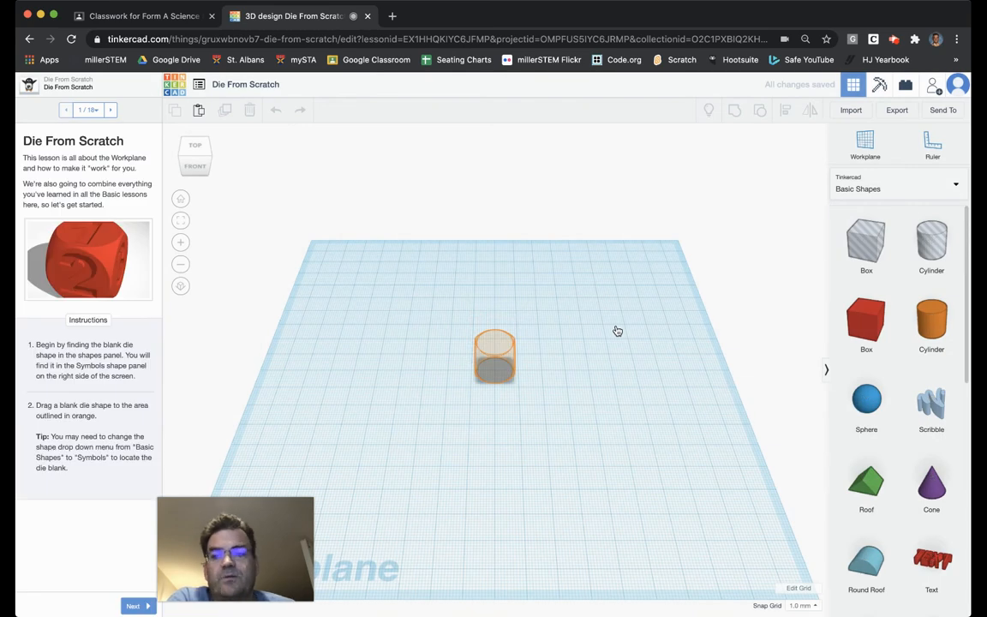
pyautogui.moveTo(57, 356)
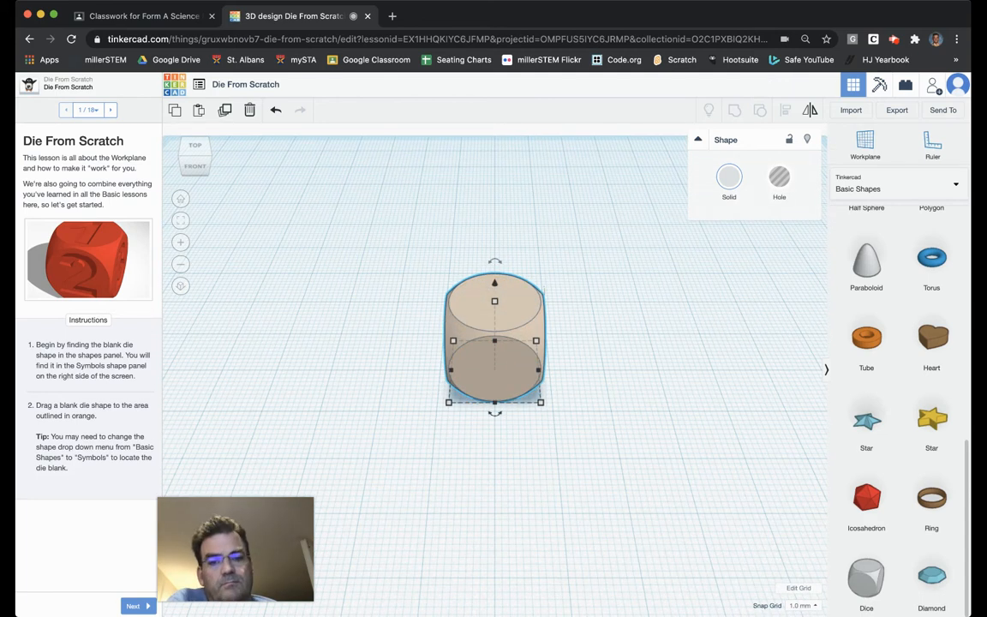
# Step: Advance the lesson to step two once the blank die is on the workplane
pyautogui.click(278, 355)
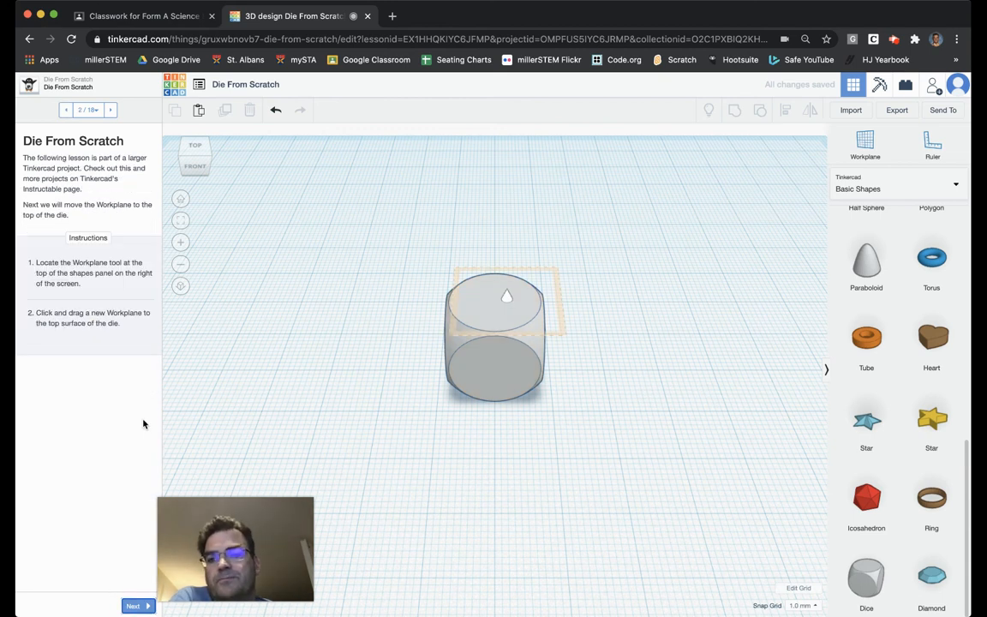
pyautogui.moveTo(146, 385)
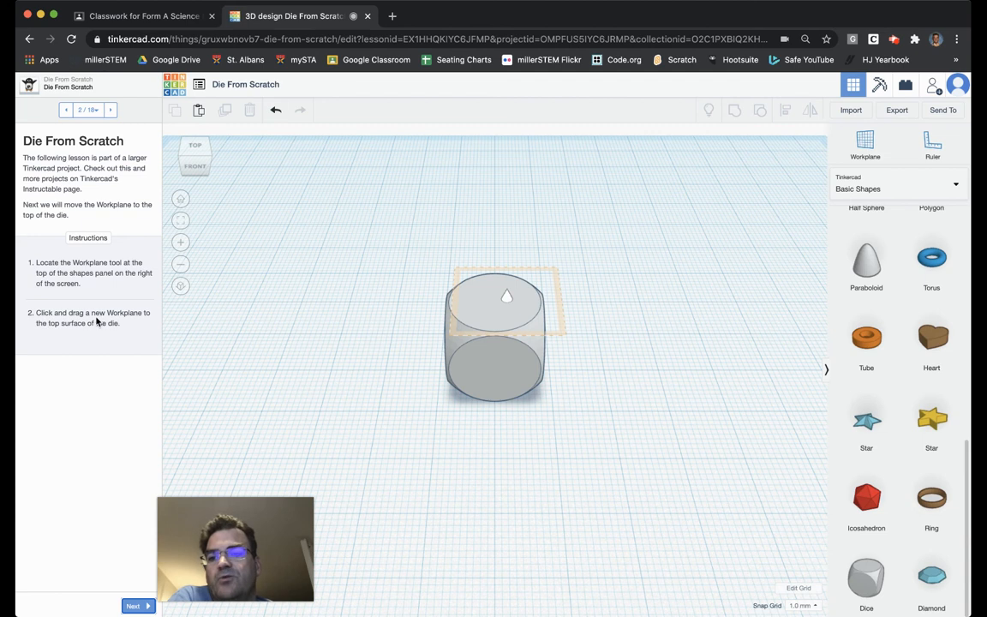
pyautogui.moveTo(142, 338)
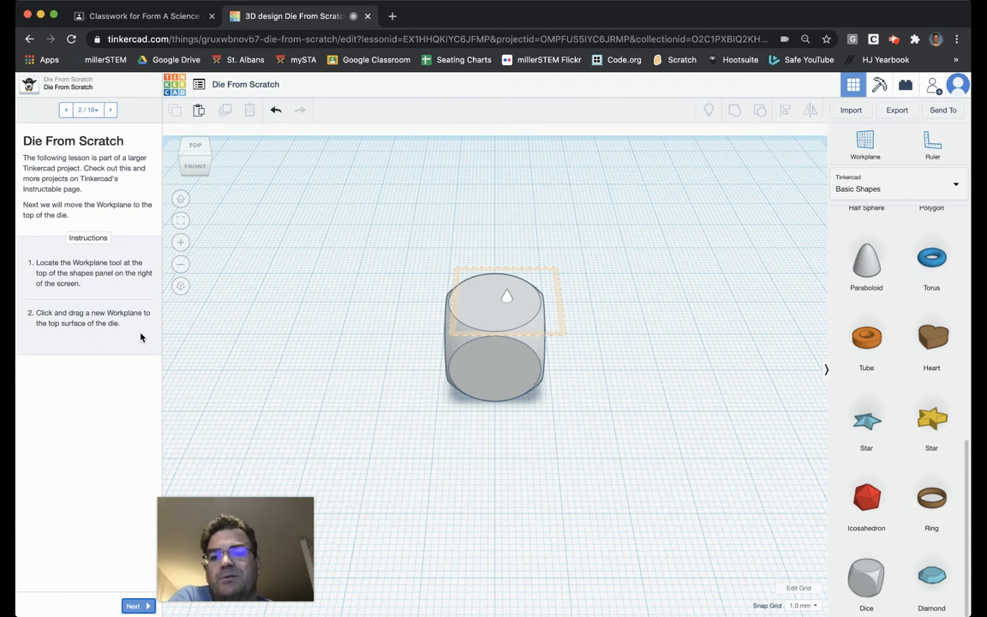
pyautogui.moveTo(838, 163)
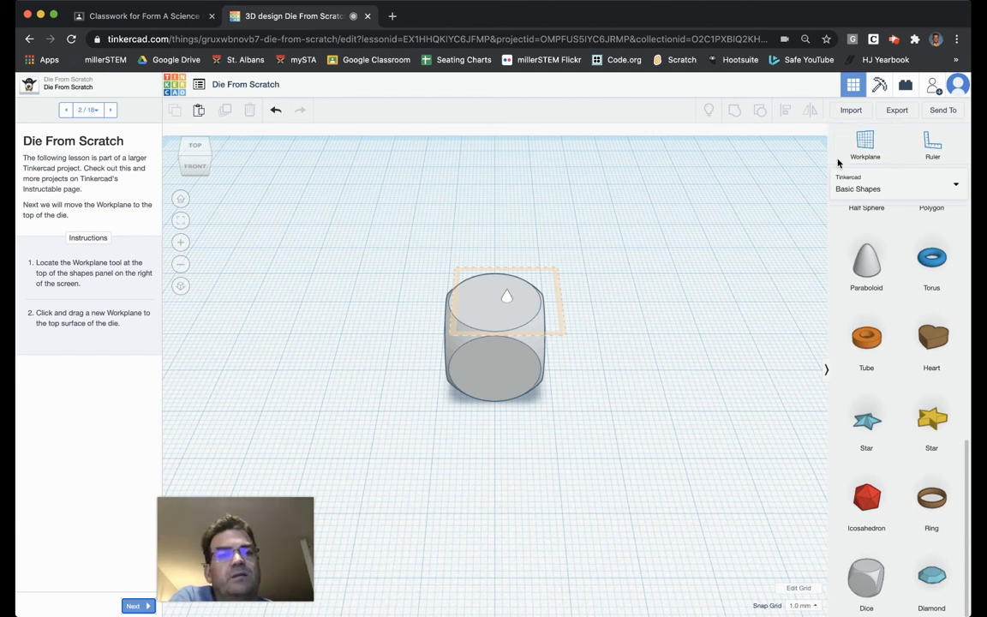
pyautogui.moveTo(865, 143)
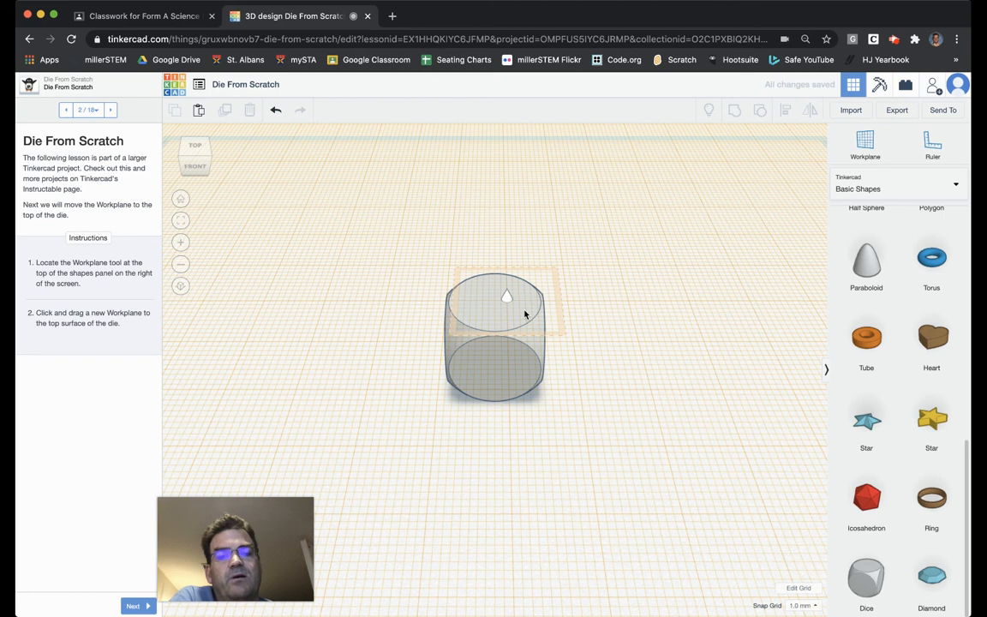
pyautogui.moveTo(527, 321)
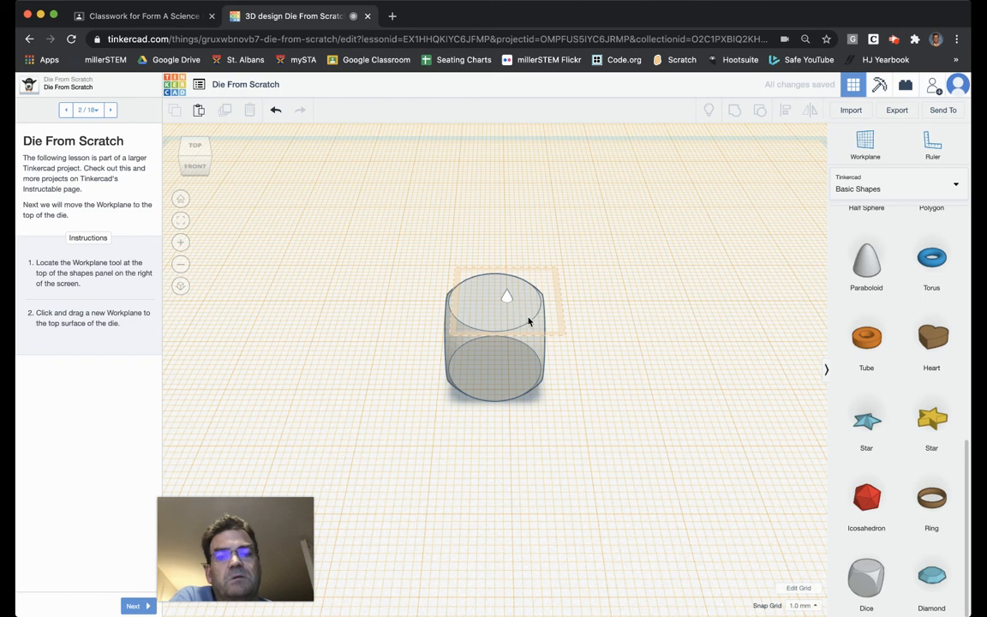
pyautogui.moveTo(480, 319)
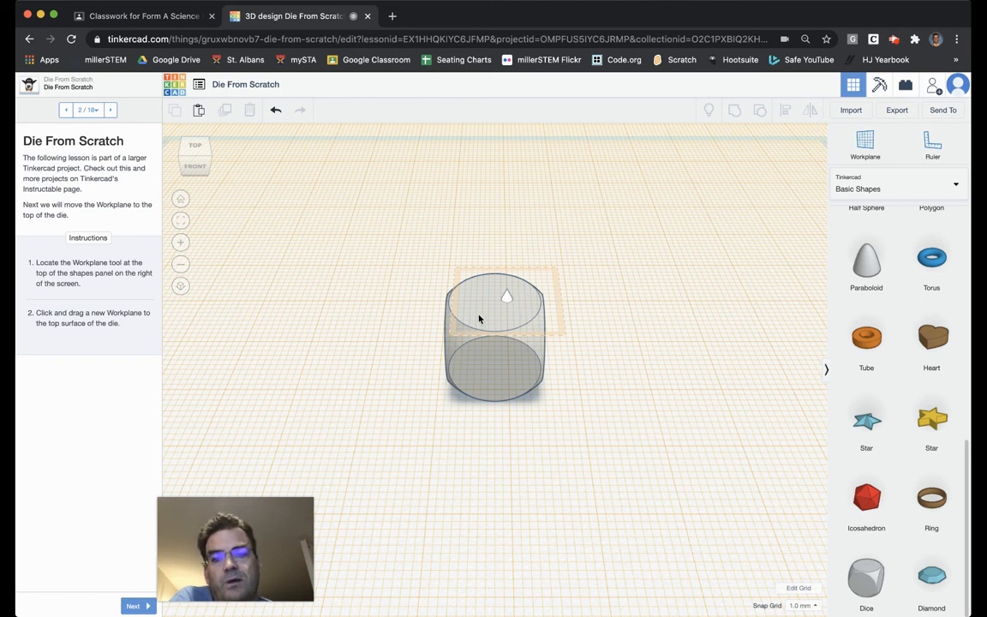
pyautogui.moveTo(169, 531)
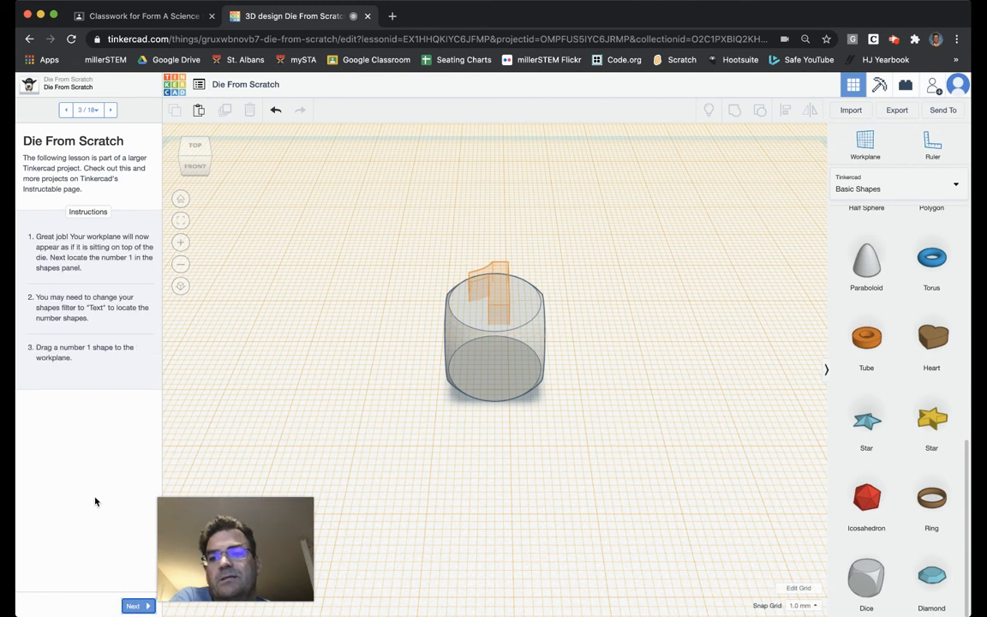
pyautogui.moveTo(109, 269)
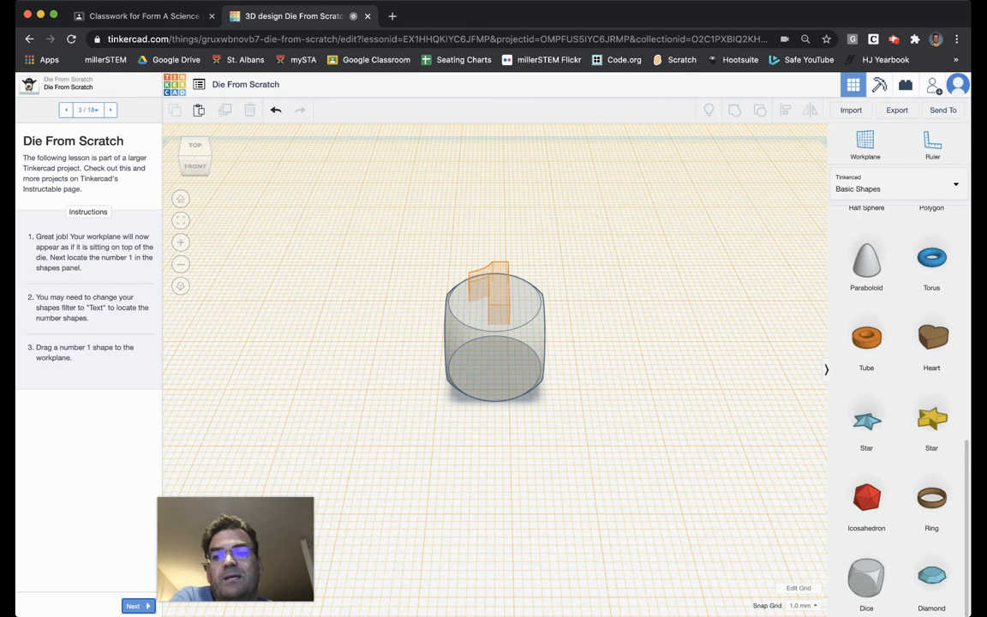
pyautogui.moveTo(82, 275)
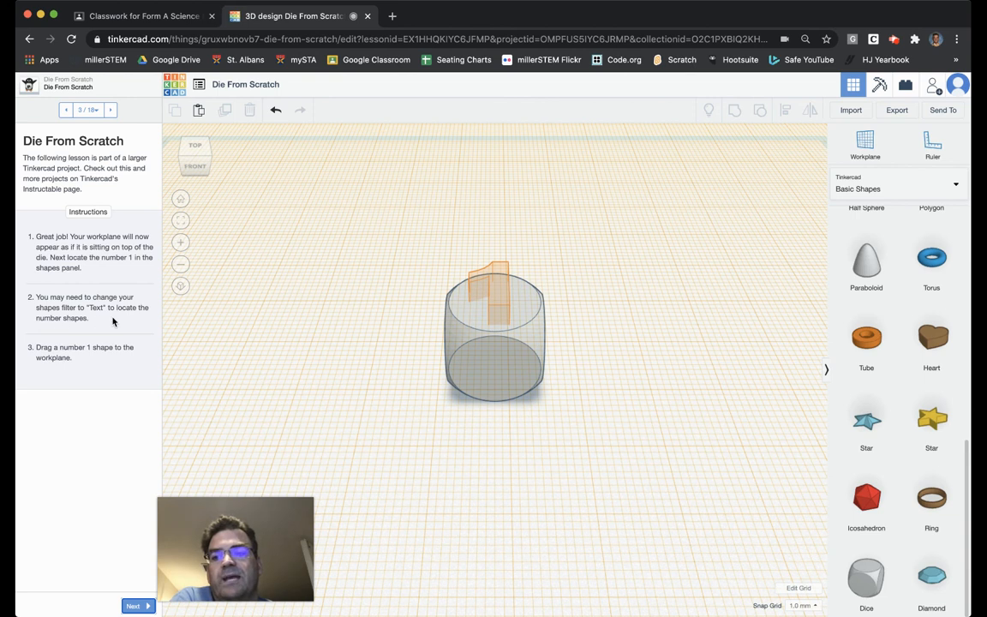
pyautogui.moveTo(76, 361)
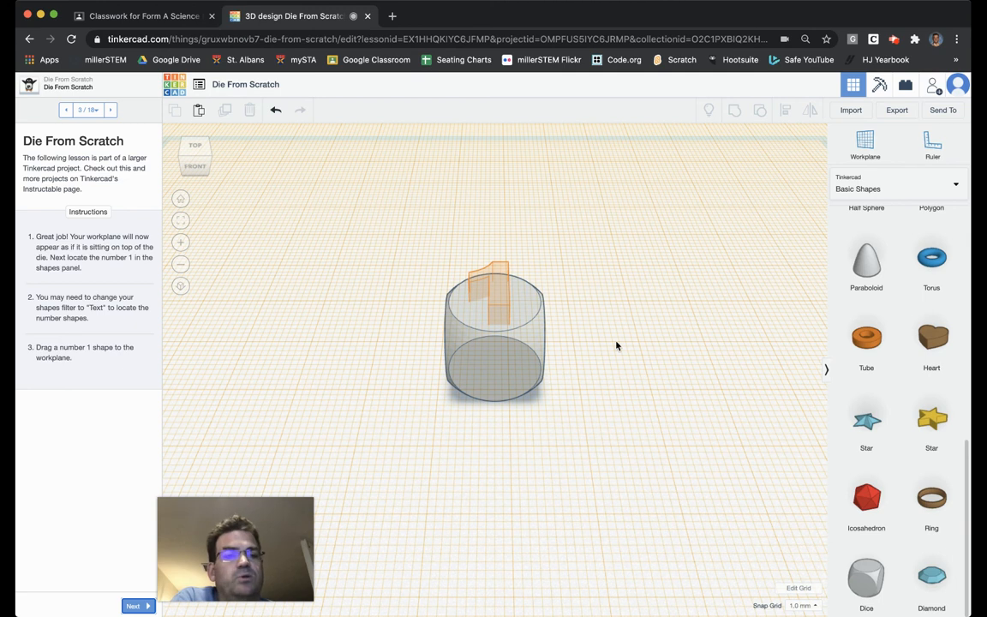
# Step: Place a number 1 from Text and numbers atop the die, then advance
pyautogui.click(955, 186)
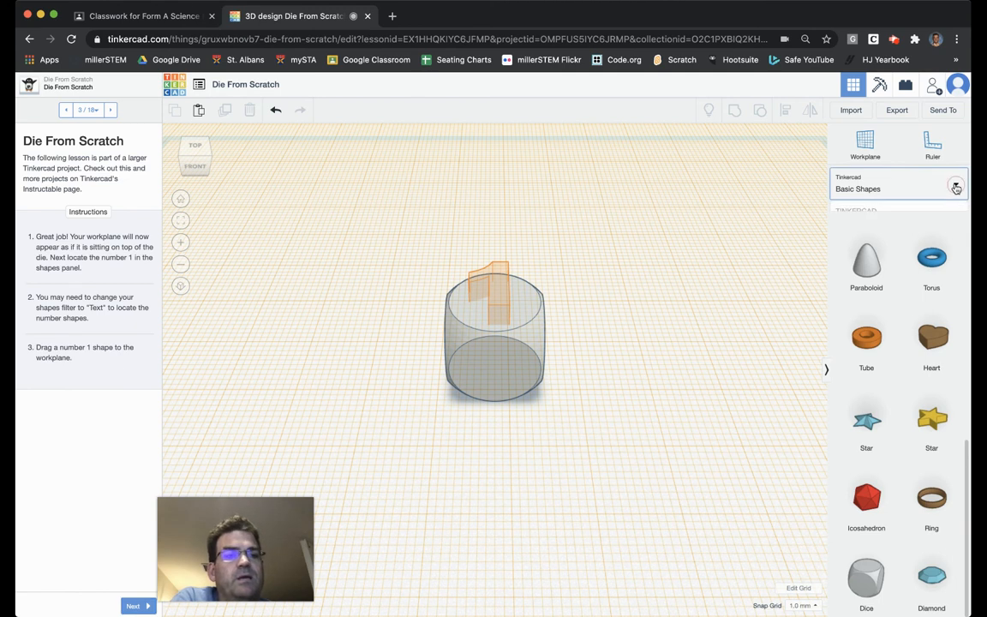
pyautogui.click(955, 186)
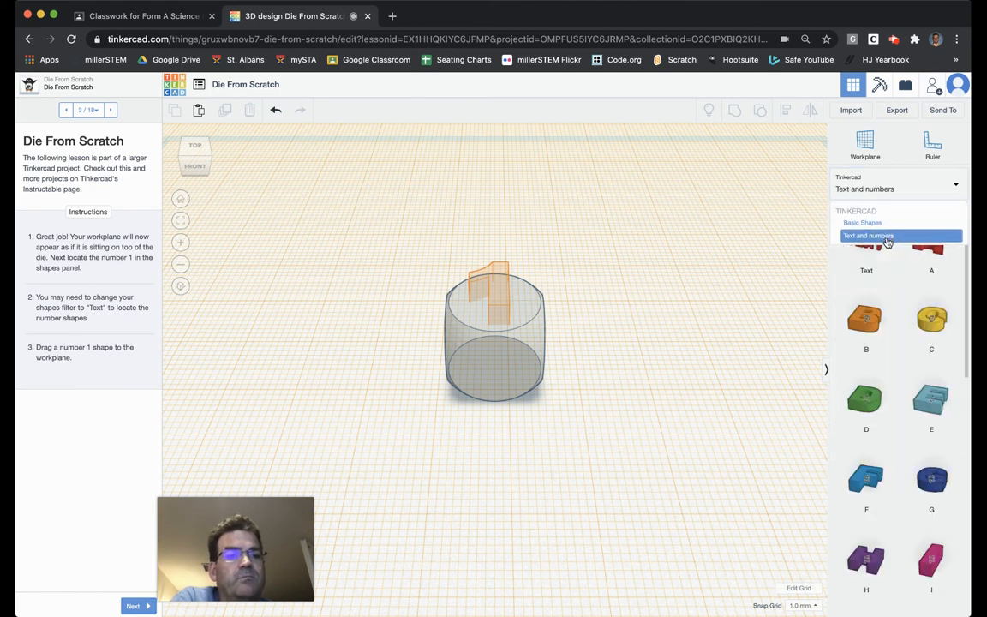
pyautogui.scroll(-3)
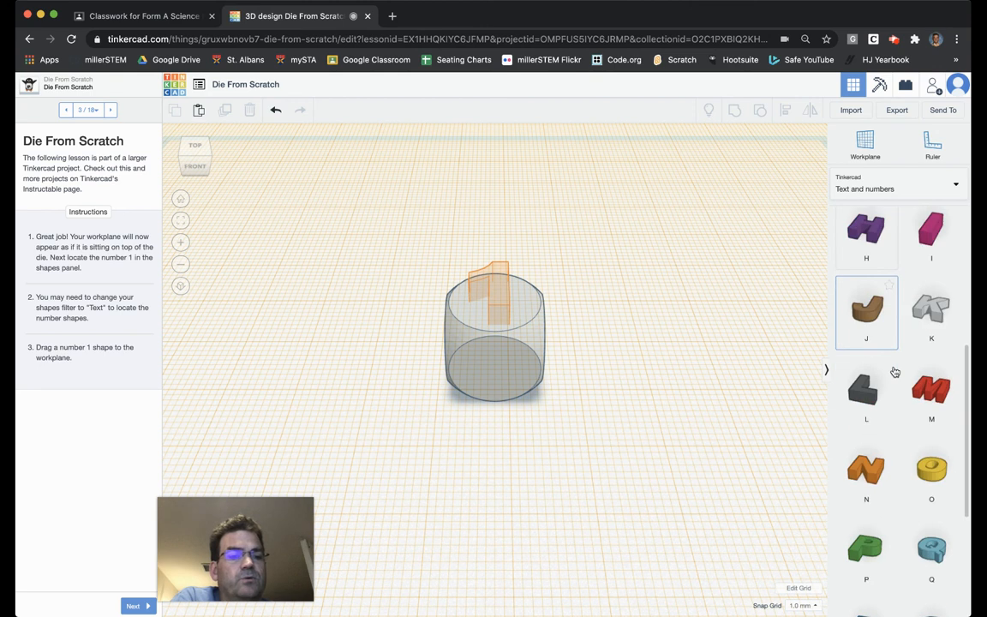
pyautogui.scroll(-3)
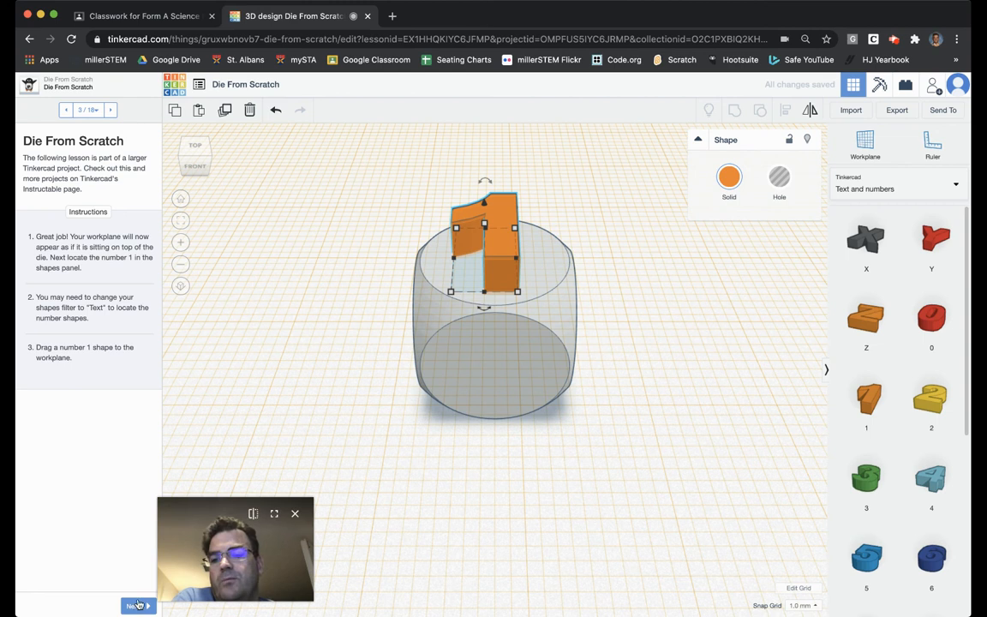
pyautogui.click(137, 605)
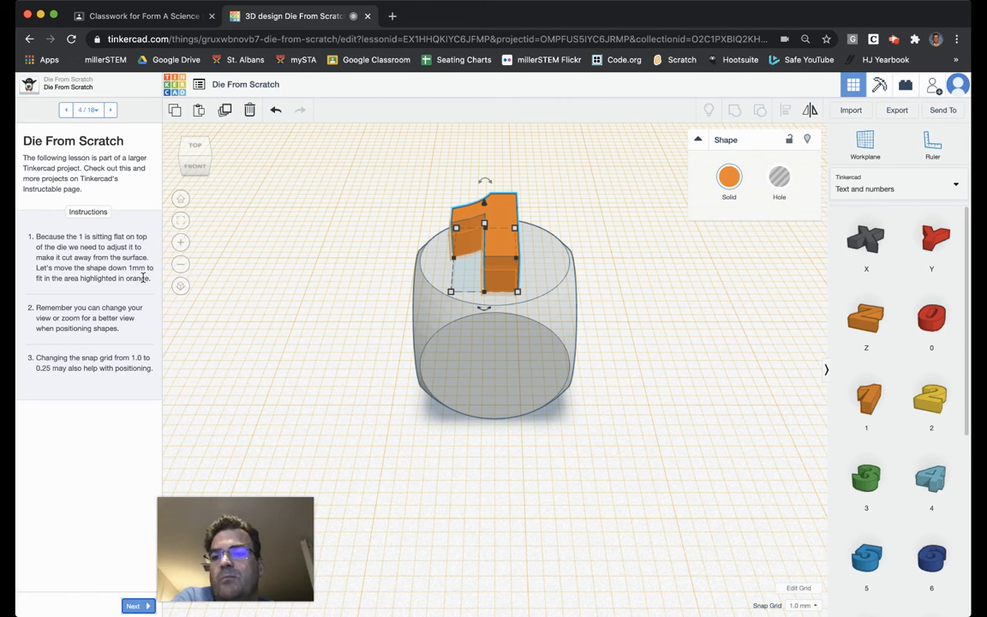
pyautogui.moveTo(133, 292)
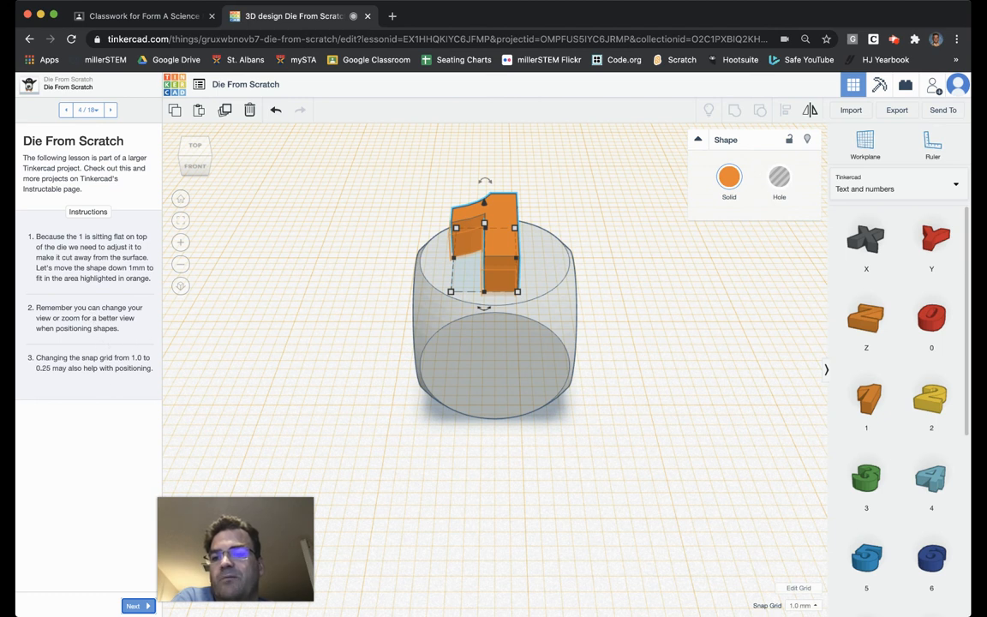
pyautogui.moveTo(358, 439)
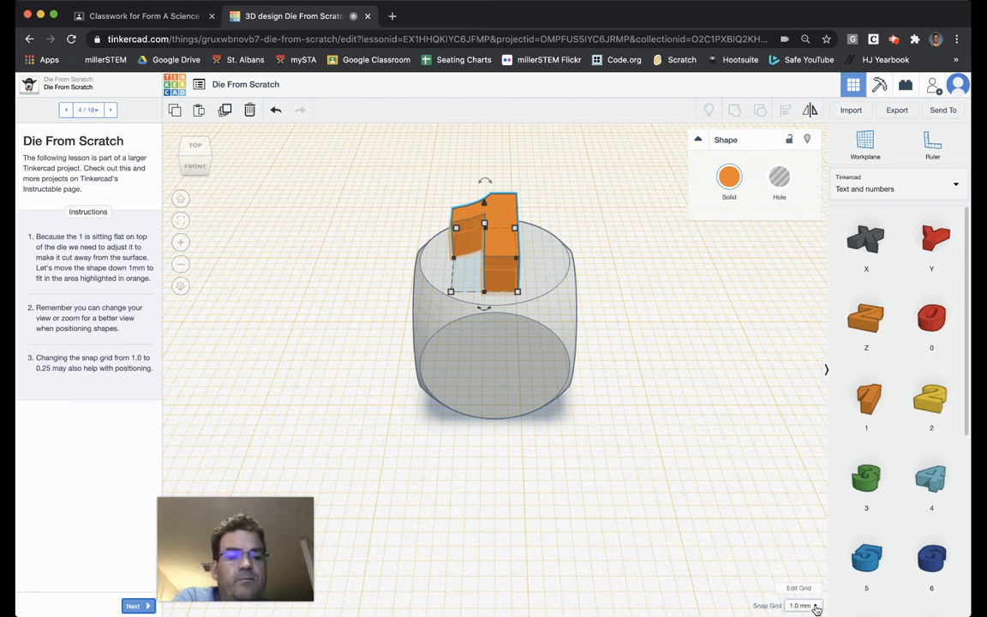
# Step: Set the snap grid to 0.25 mm and orbit to check the number 1
pyautogui.click(802, 606)
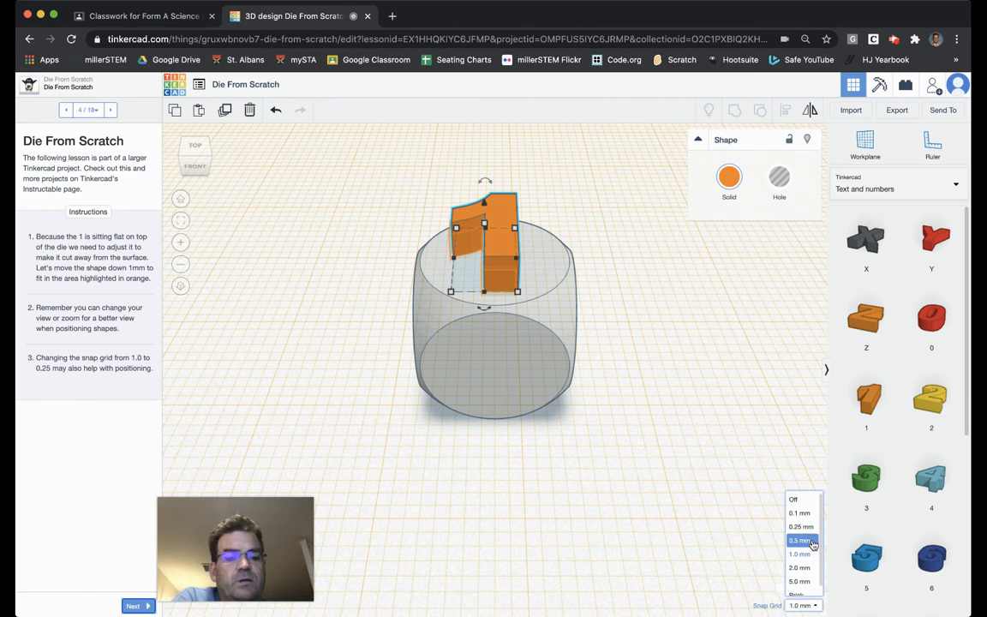
pyautogui.click(801, 526)
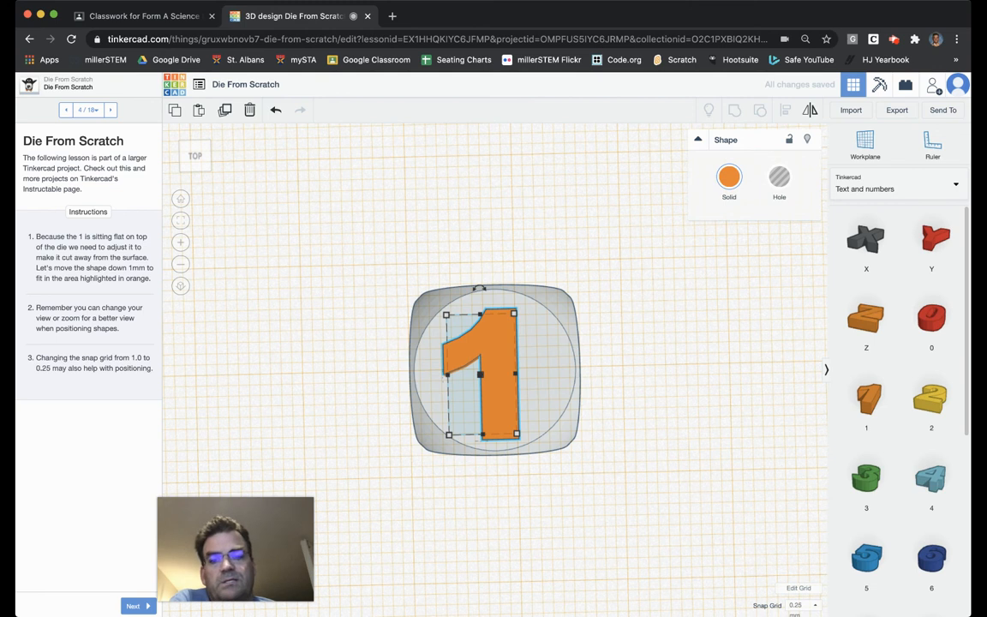
pyautogui.moveTo(357, 420)
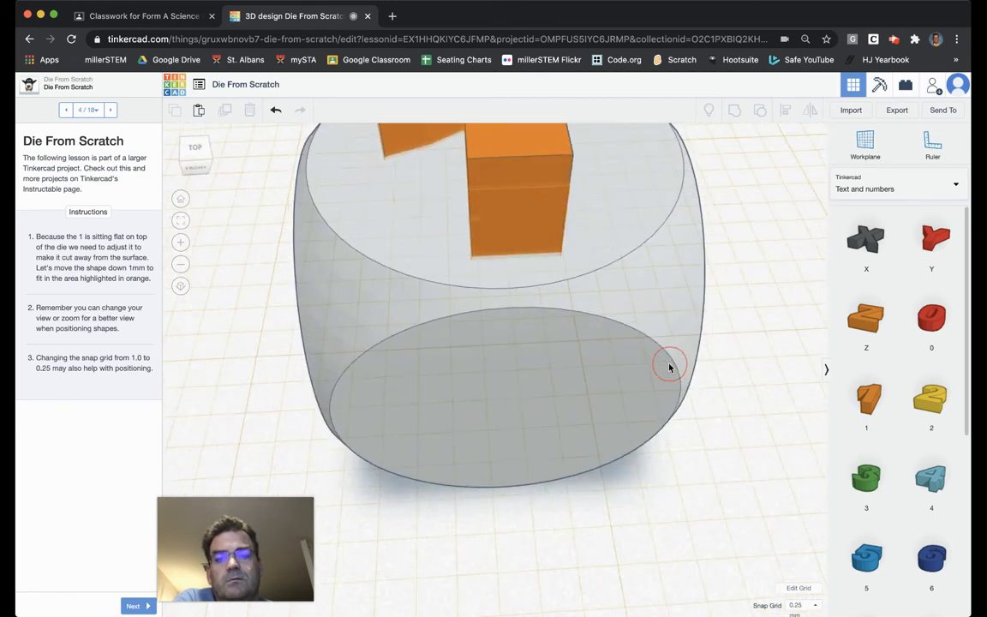
pyautogui.moveTo(671, 364); pyautogui.dragTo(748, 384)
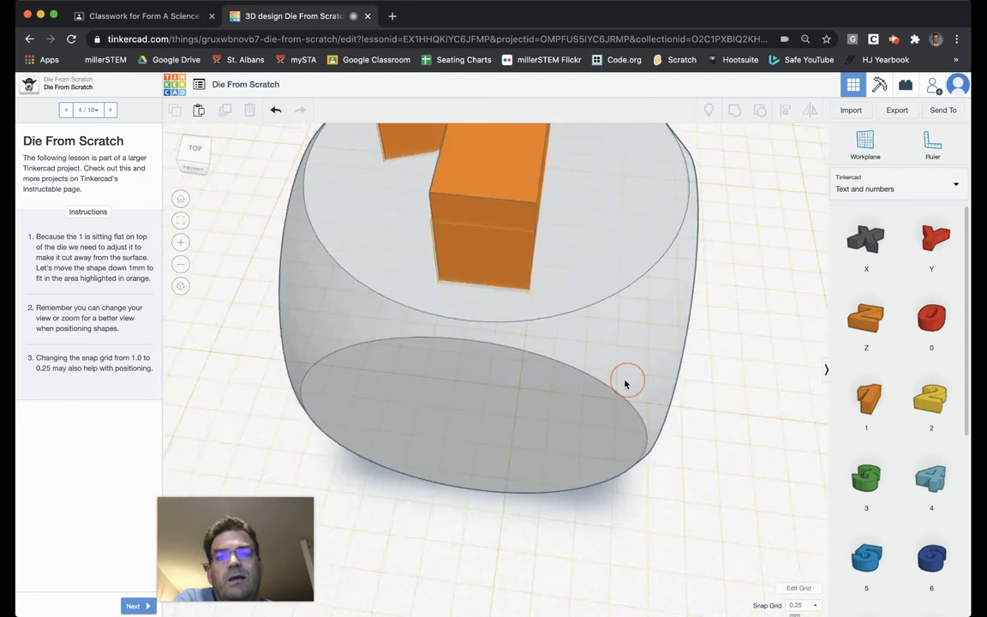
pyautogui.moveTo(625, 383); pyautogui.dragTo(771, 387)
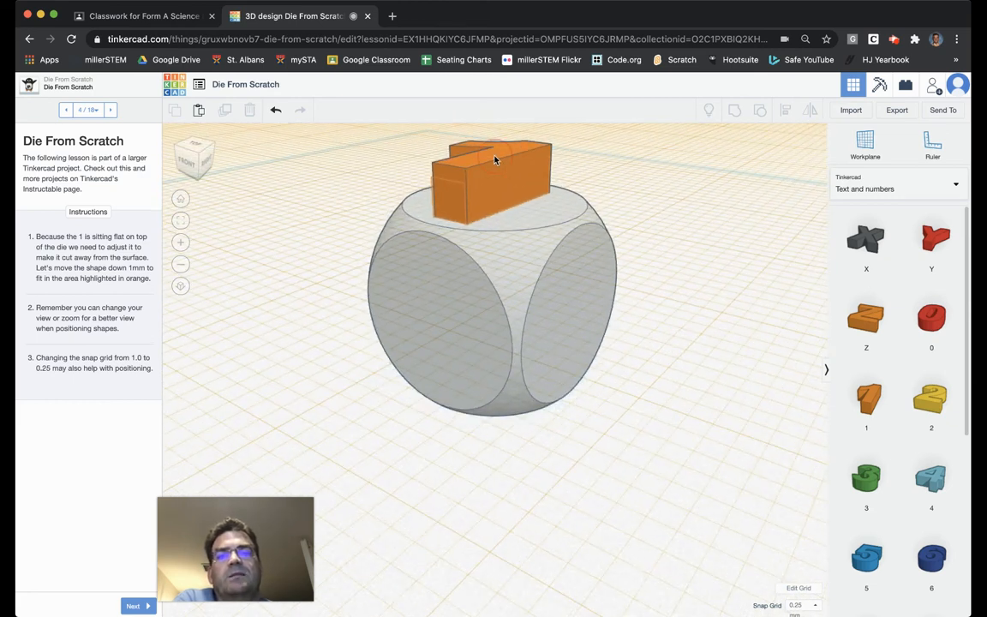
# Step: Lower the number 1 to -1.00 mm into the die top and advance
pyautogui.click(493, 161)
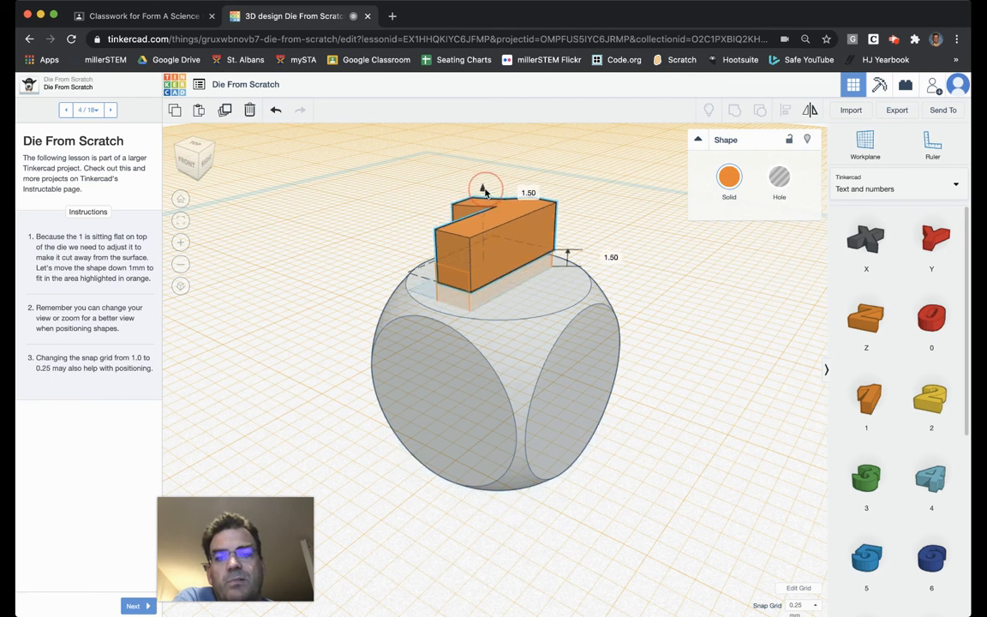
pyautogui.moveTo(484, 189); pyautogui.dragTo(482, 219)
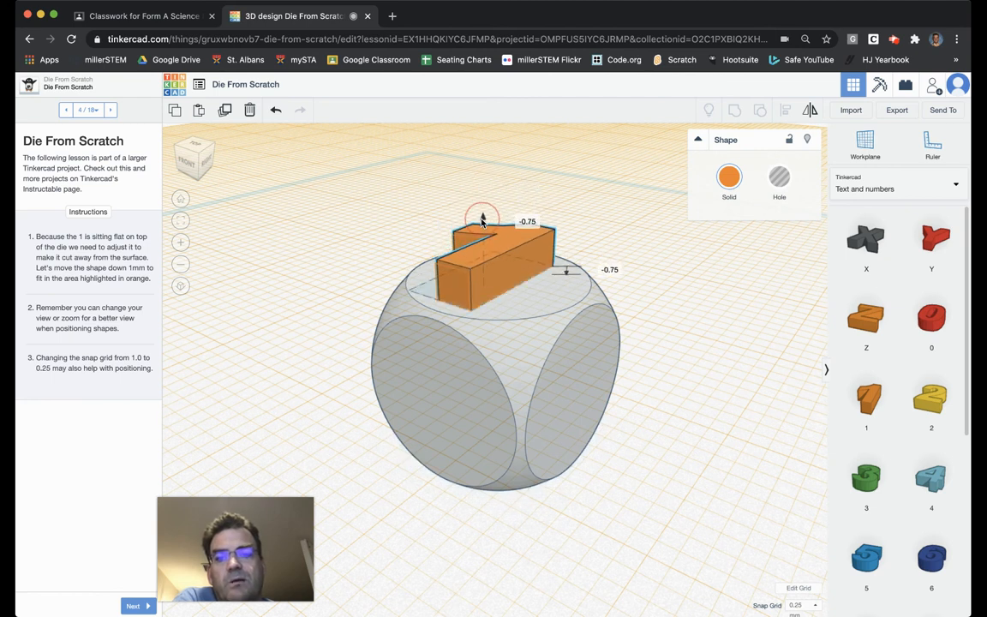
pyautogui.moveTo(482, 219); pyautogui.dragTo(483, 226)
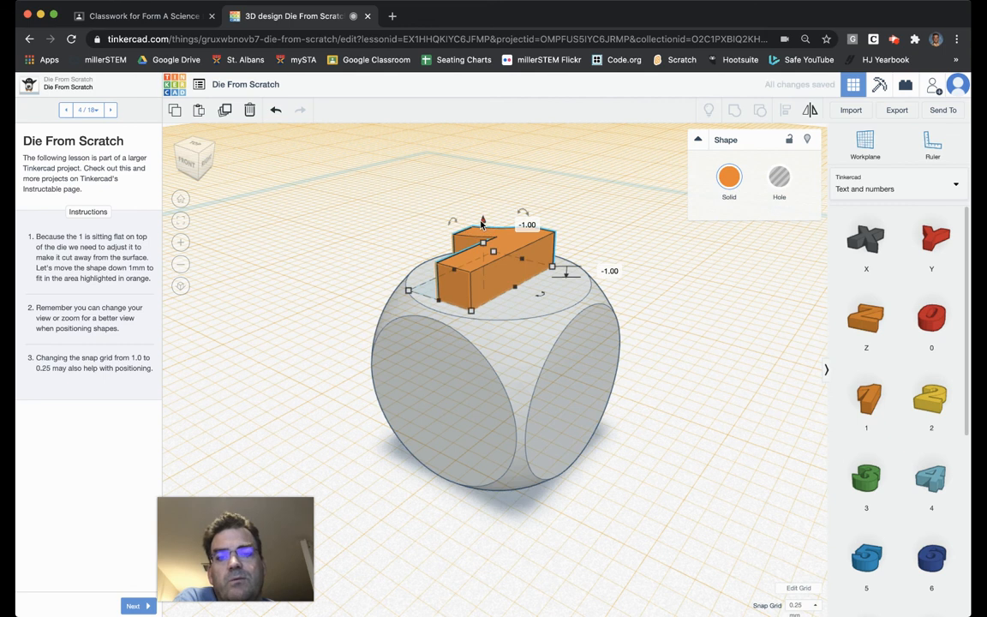
pyautogui.moveTo(619, 279)
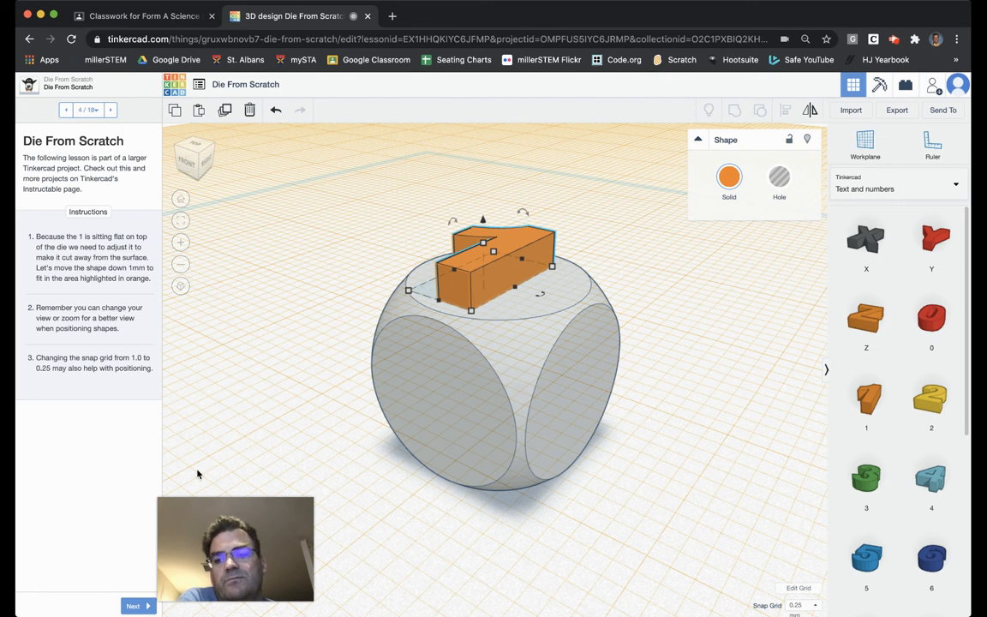
pyautogui.click(132, 605)
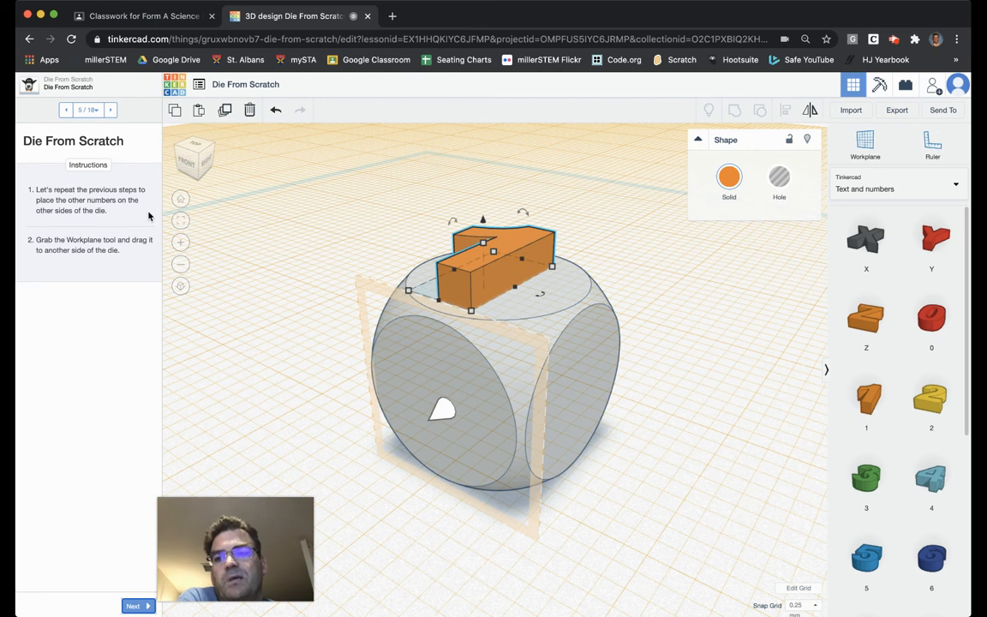
pyautogui.moveTo(62, 242)
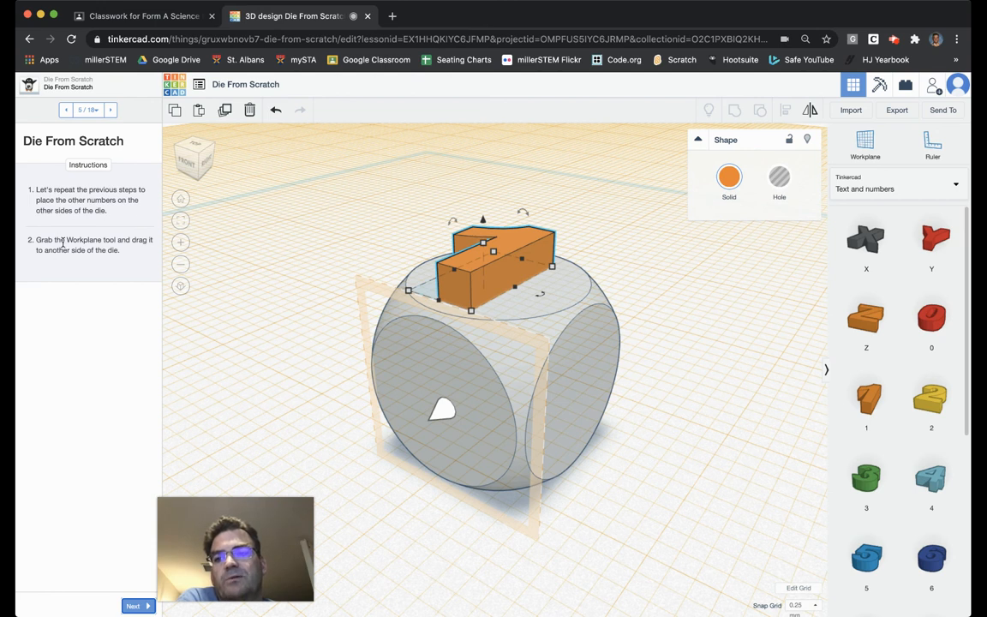
pyautogui.moveTo(77, 277)
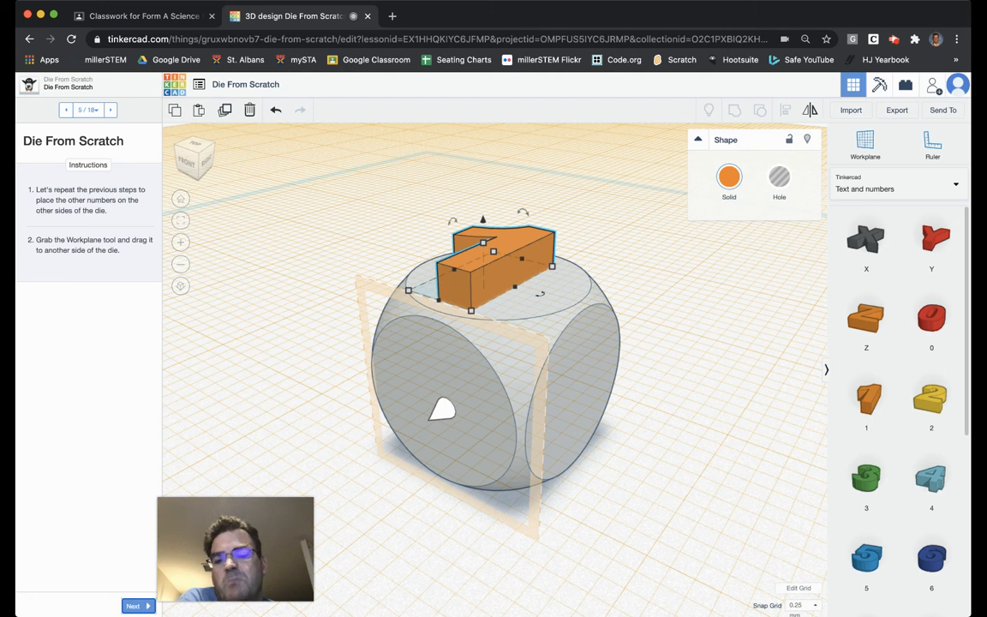
pyautogui.moveTo(676, 324)
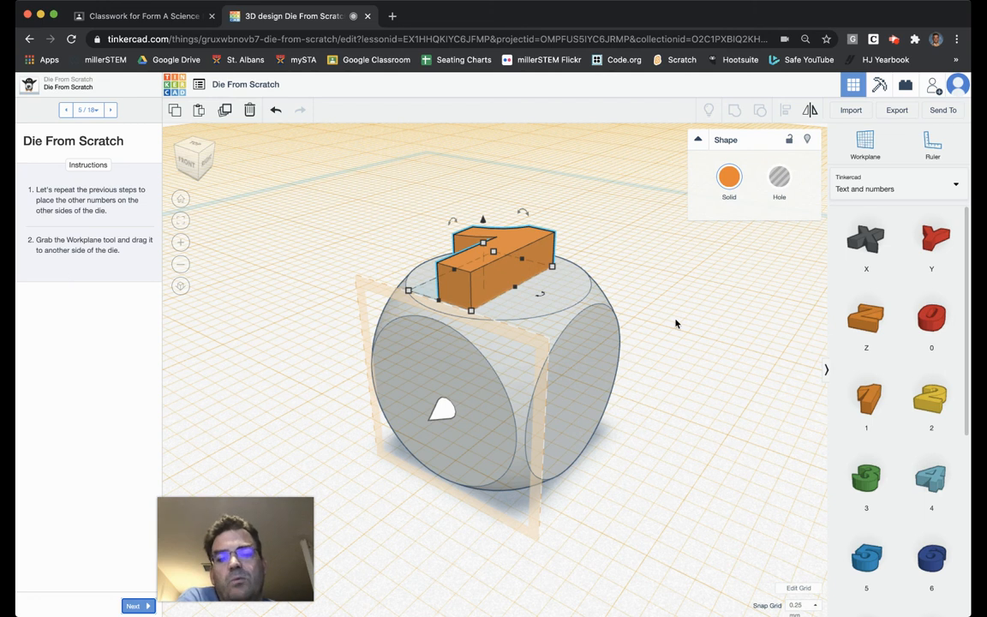
pyautogui.moveTo(522, 244)
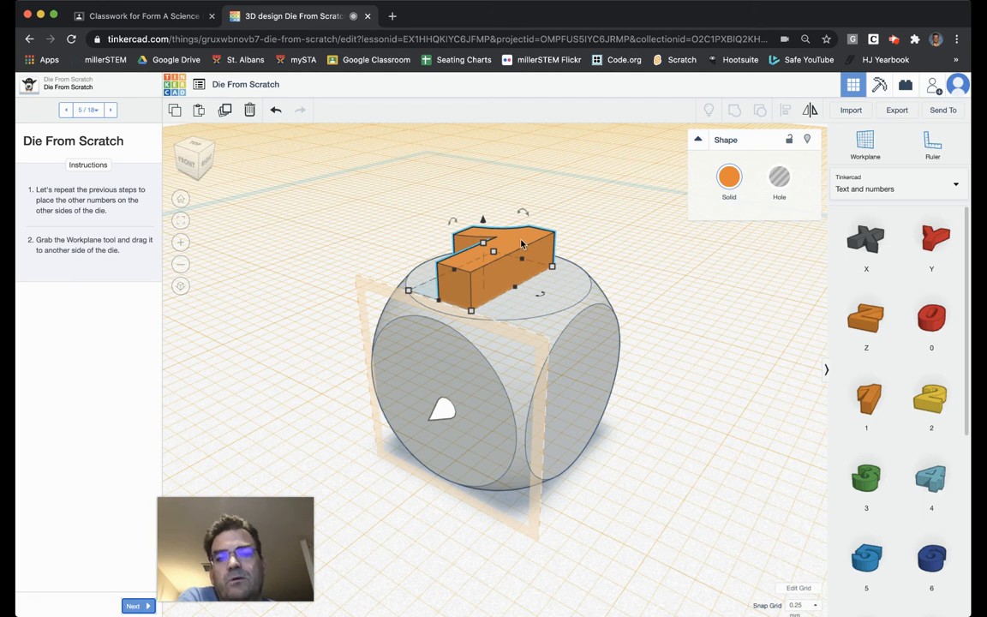
pyautogui.moveTo(453, 275)
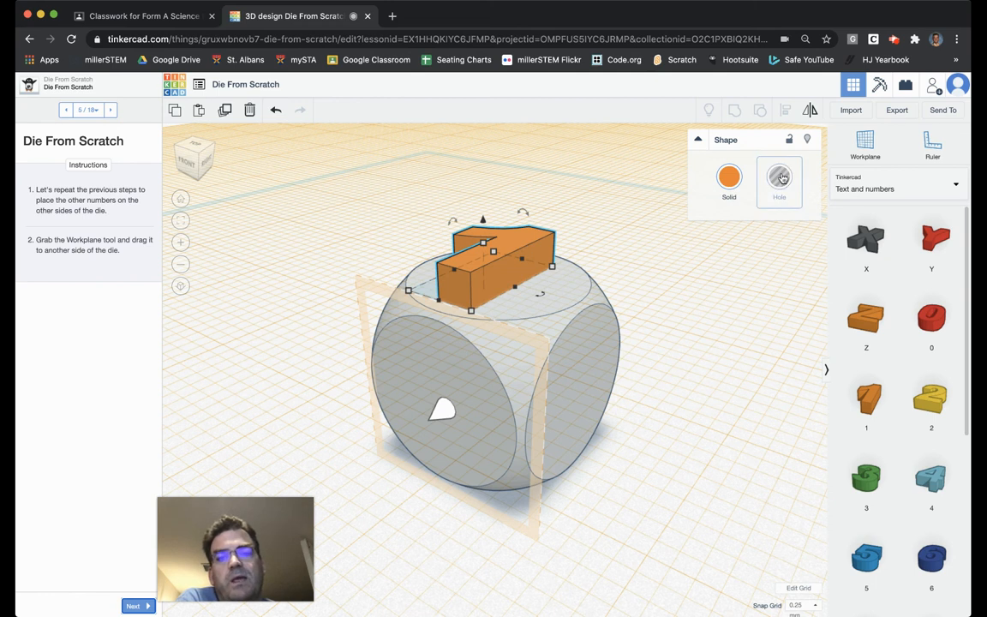
# Step: Set the number 1 shape to Hole
pyautogui.click(778, 176)
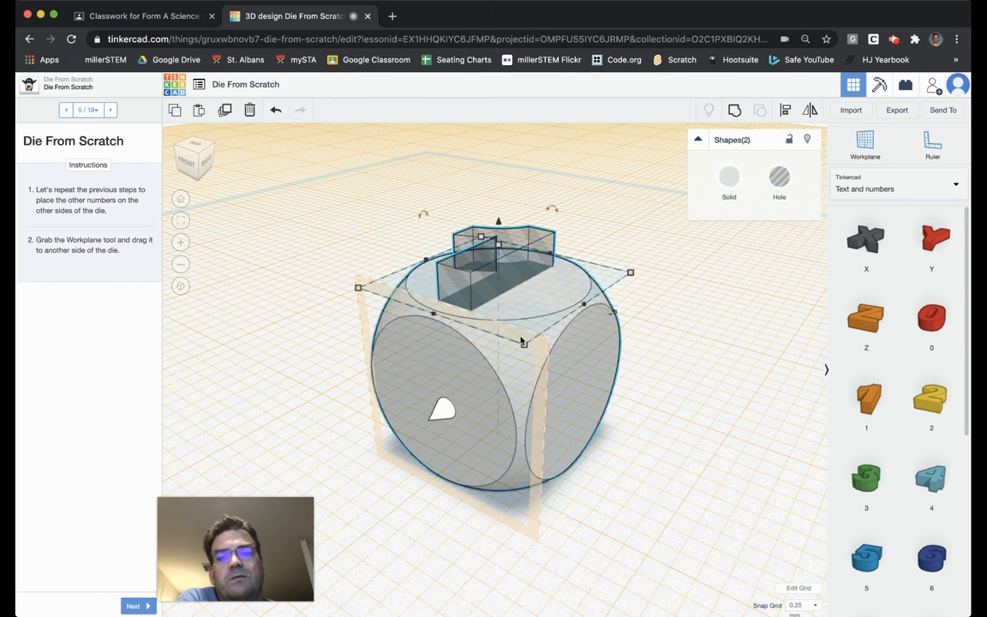
pyautogui.moveTo(682, 86)
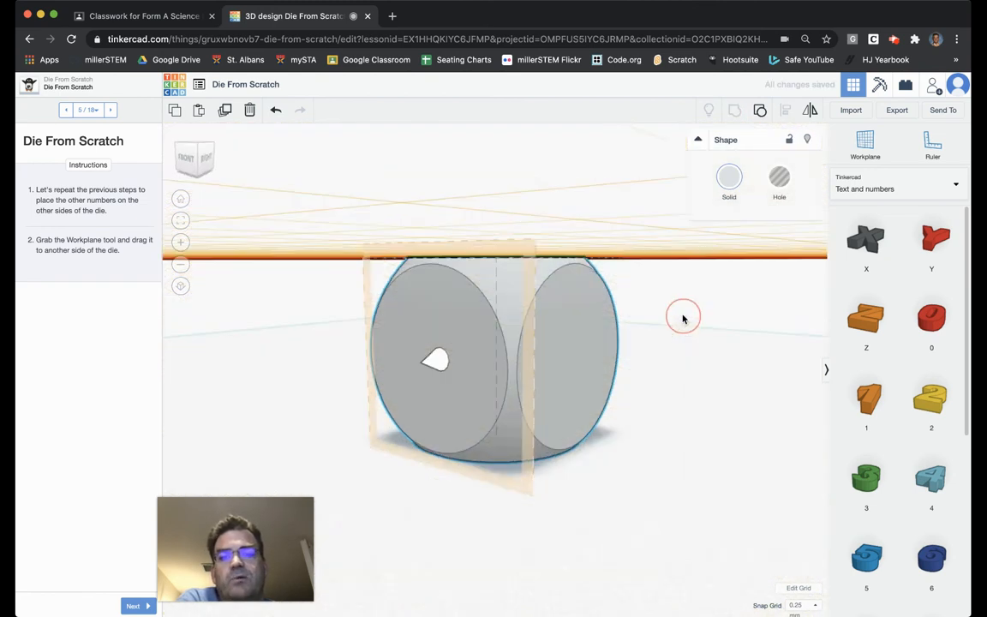
# Step: Orbit the view back above the die
pyautogui.moveTo(683, 317); pyautogui.dragTo(714, 431)
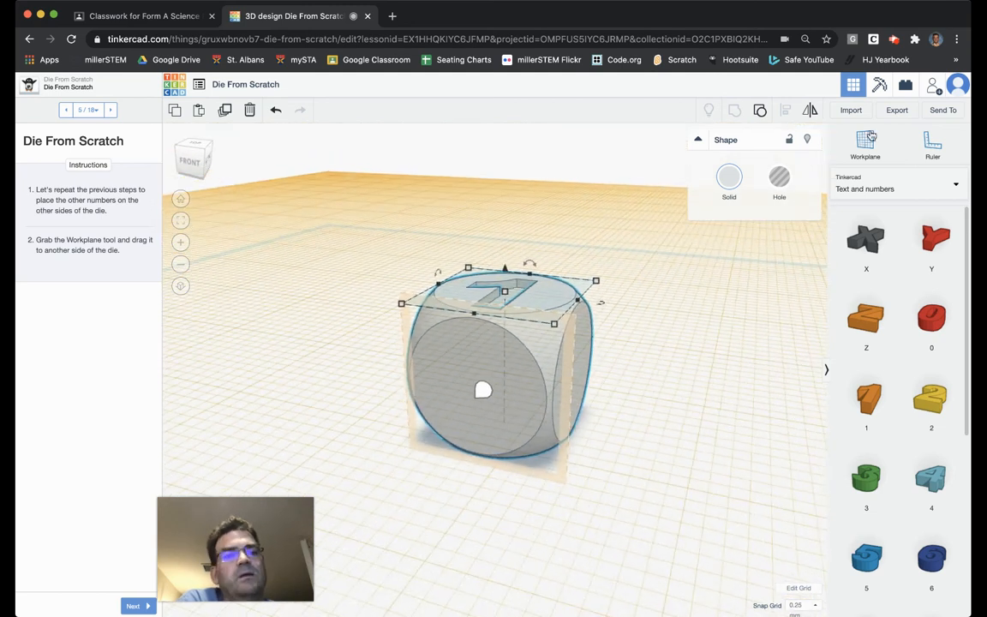
pyautogui.moveTo(864, 143)
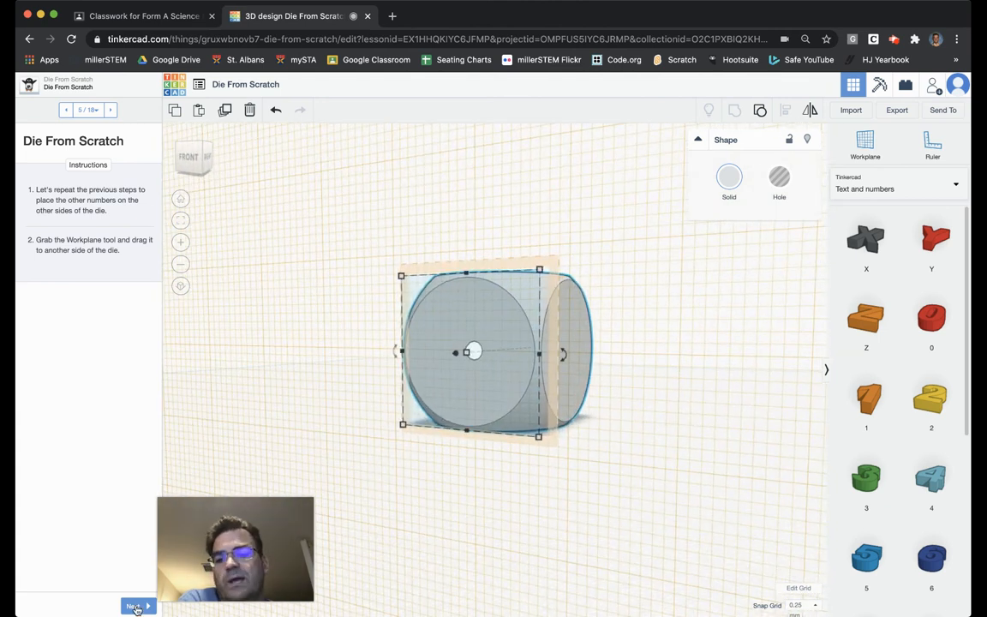
# Step: Advance to step six, place the number 2 on the front face, and make it a hole
pyautogui.click(134, 606)
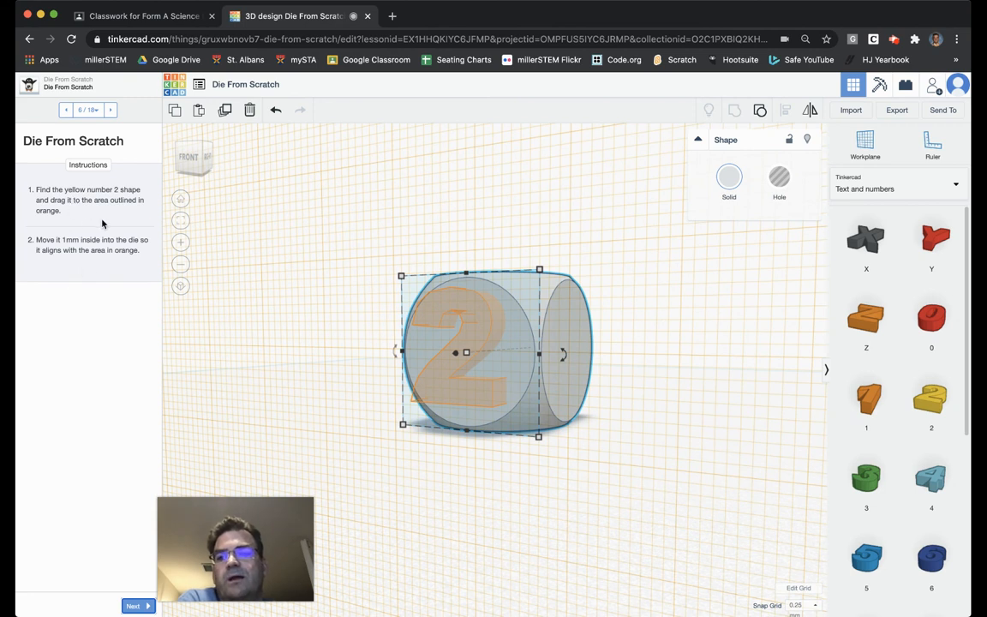
pyautogui.moveTo(92, 261)
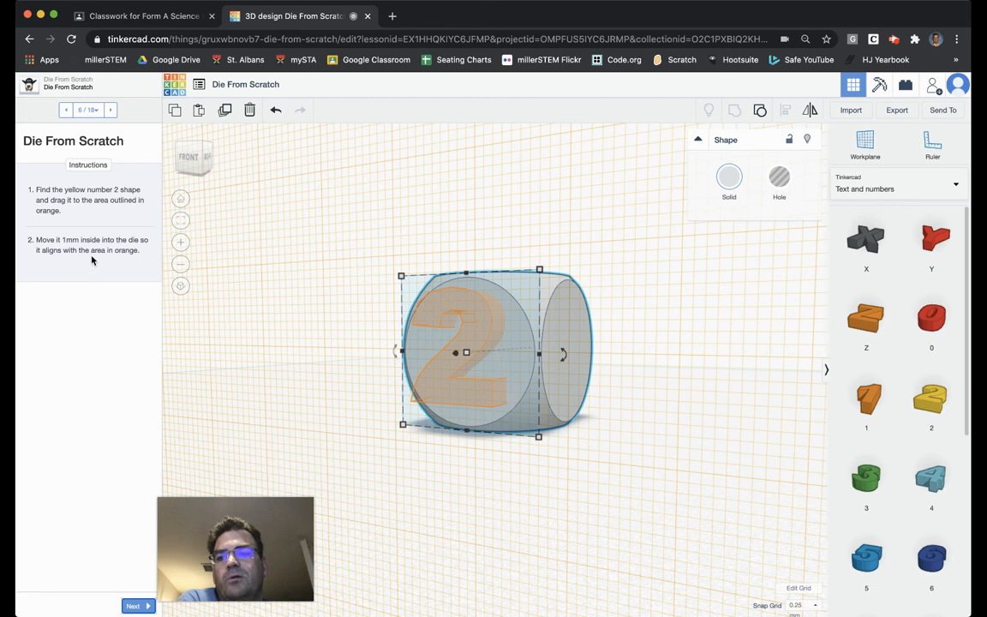
pyautogui.moveTo(416, 337)
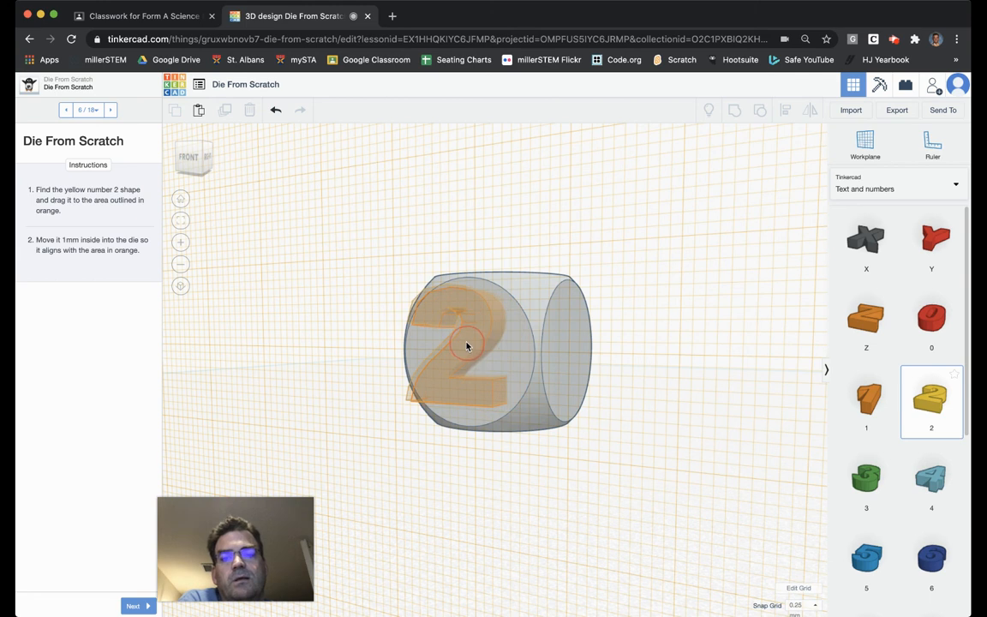
pyautogui.click(462, 351)
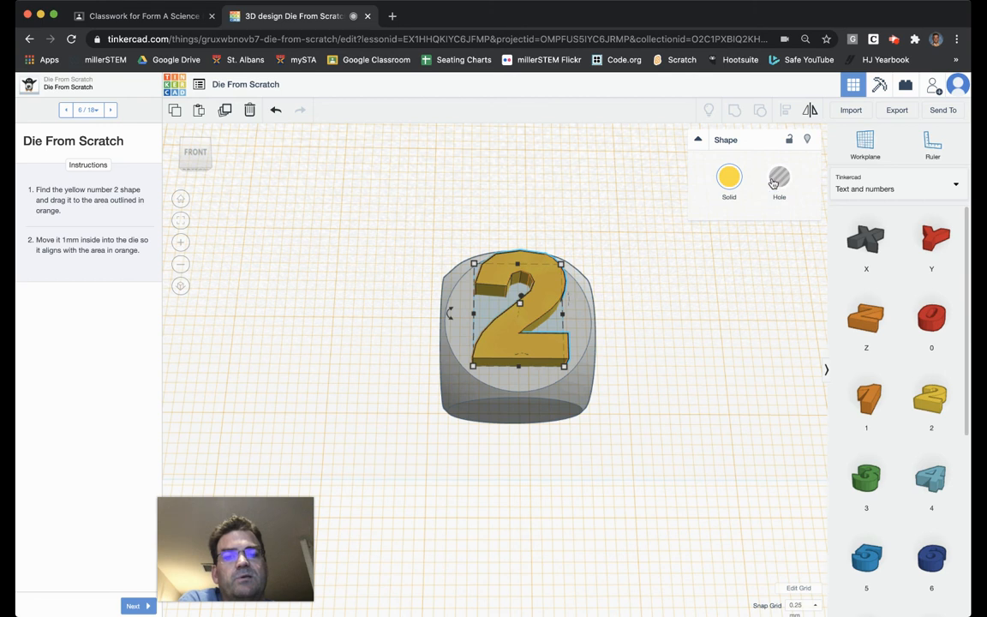
pyautogui.click(778, 177)
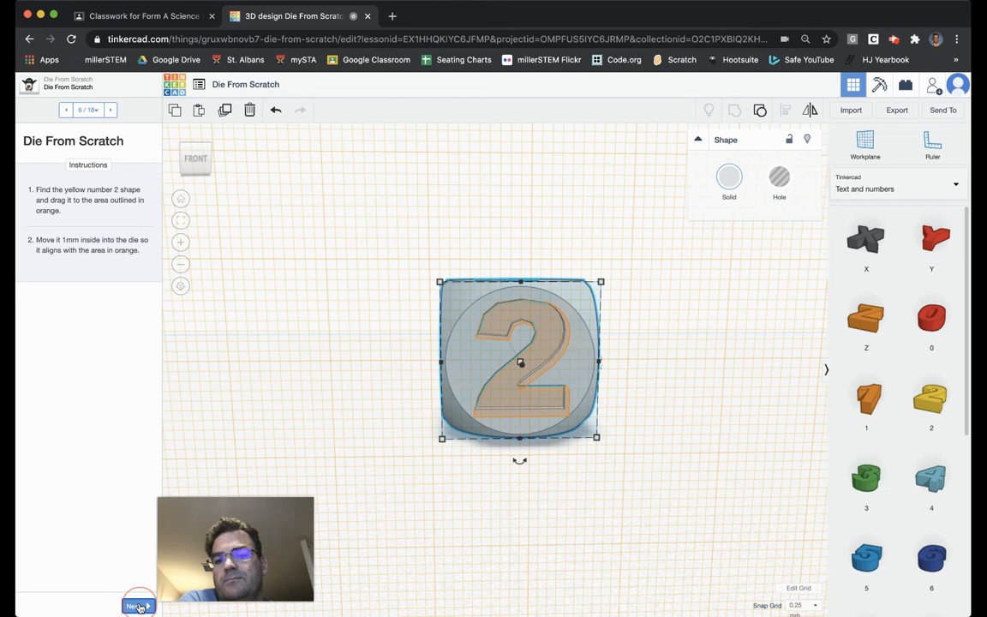
# Step: Advance the lesson to step eight about the green number 3
pyautogui.click(137, 606)
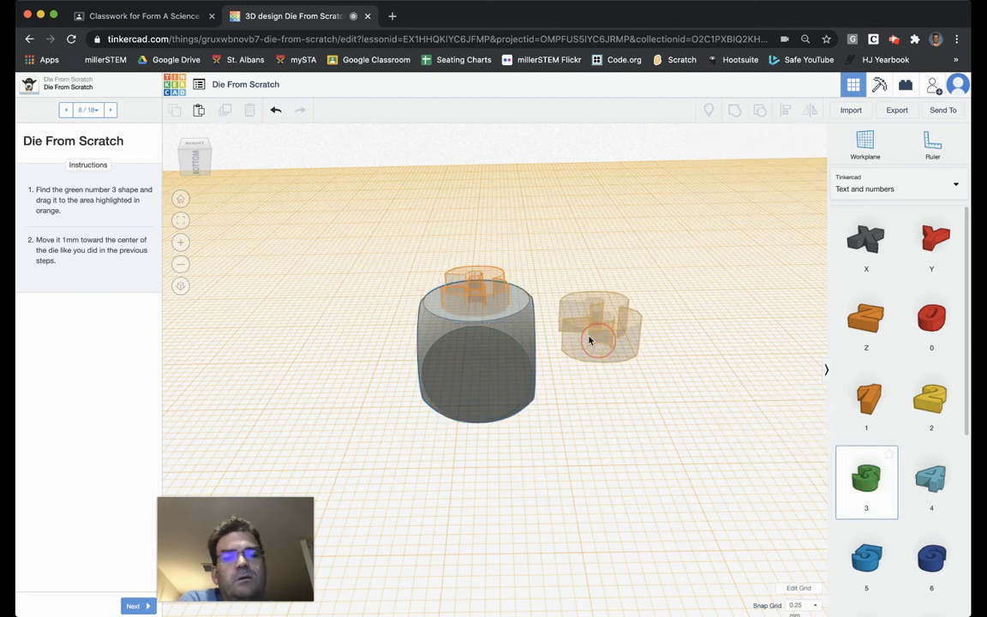
# Step: Bring the green 3 onto a new face, sink it 1 mm, and make it a hole
pyautogui.moveTo(600, 326); pyautogui.dragTo(475, 283)
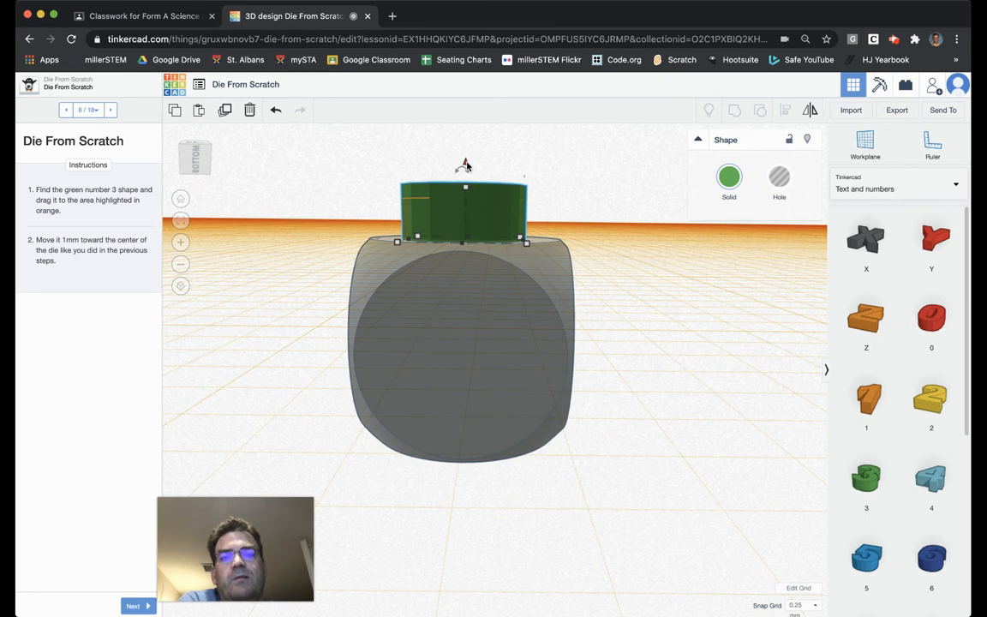
pyautogui.moveTo(464, 165); pyautogui.dragTo(465, 178)
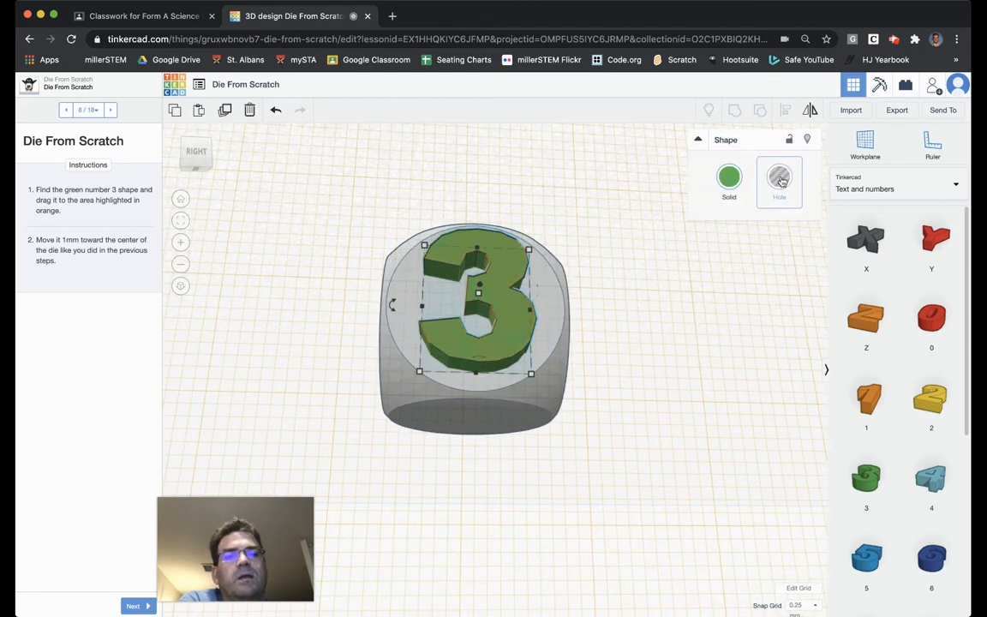
pyautogui.click(779, 175)
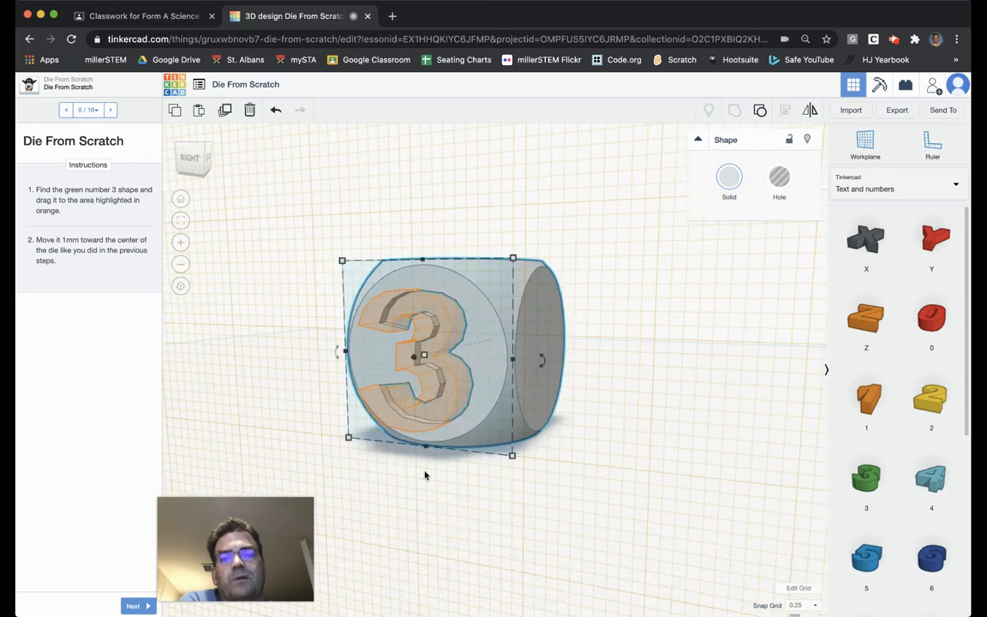
pyautogui.click(133, 605)
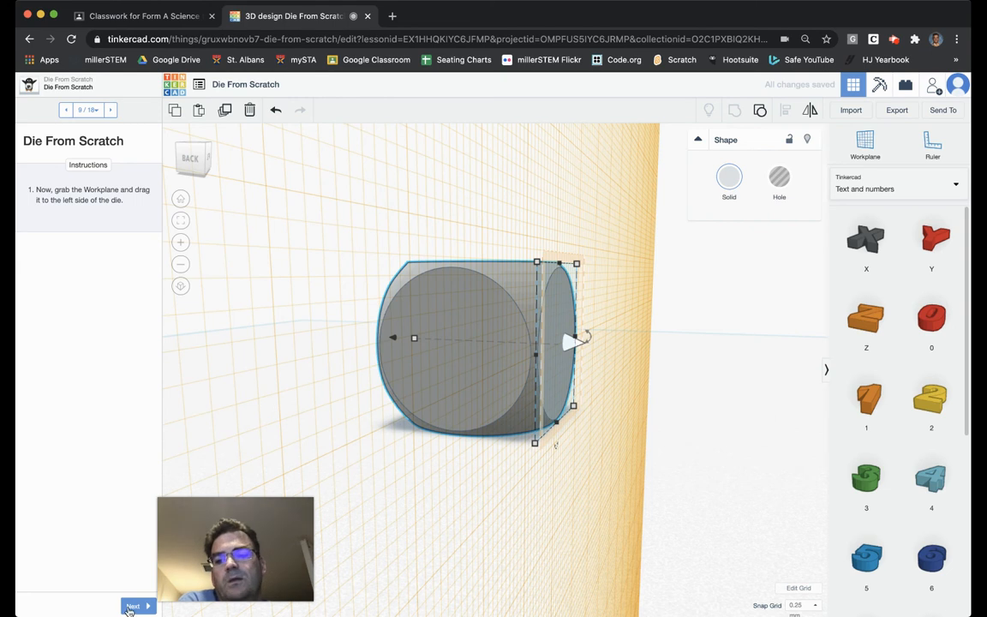
# Step: Advance the lesson to step ten, placing the light blue 4 on the left face
pyautogui.click(133, 606)
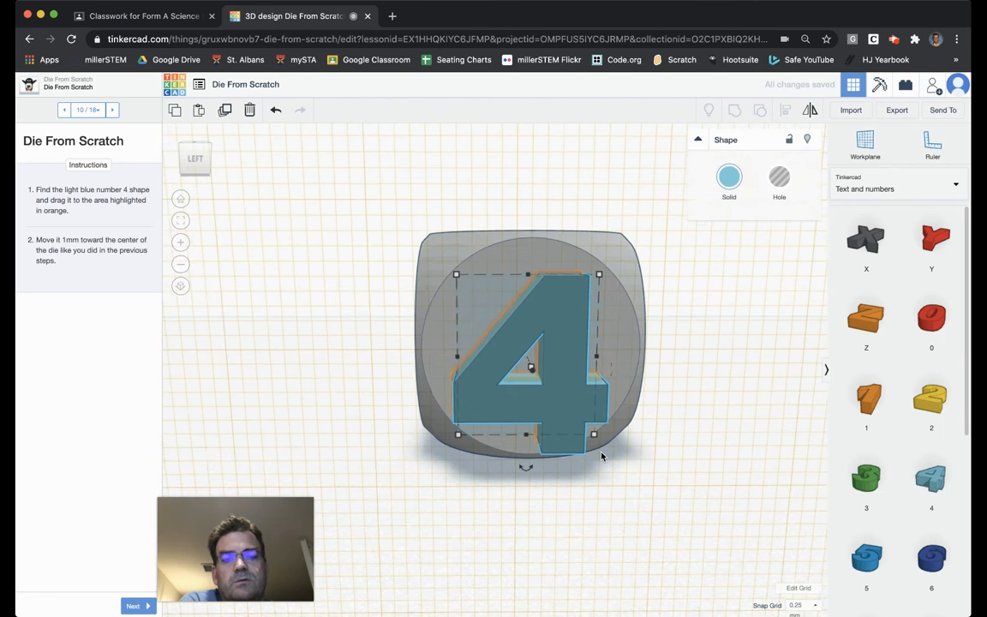
# Step: Lower the number 4 about 1 mm into the die's left face, then deselect it
pyautogui.moveTo(526, 356); pyautogui.dragTo(532, 343)
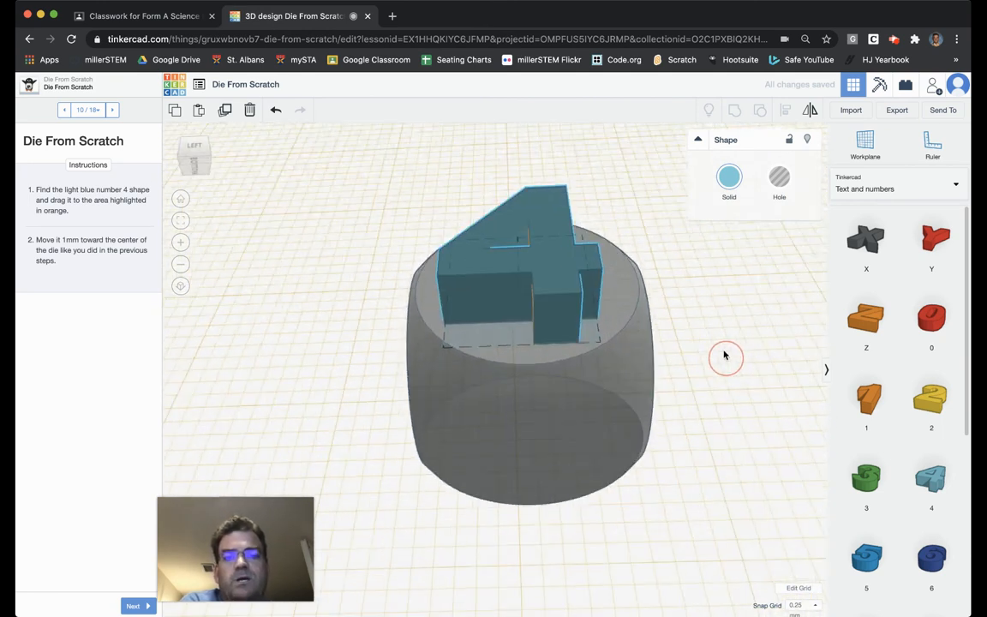
pyautogui.moveTo(728, 357); pyautogui.dragTo(732, 340)
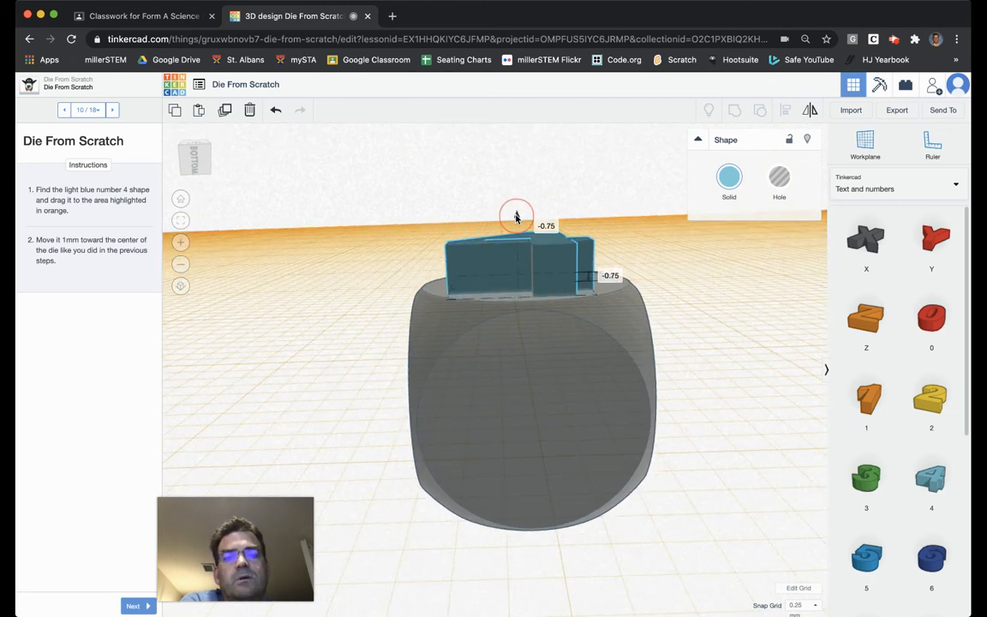
pyautogui.moveTo(516, 214); pyautogui.dragTo(516, 221)
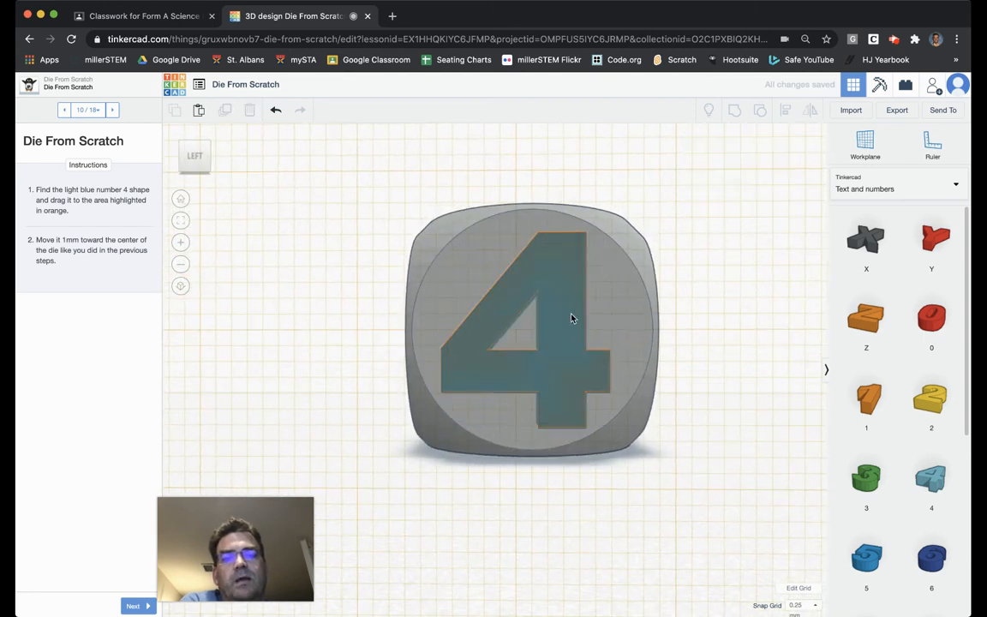
pyautogui.click(557, 317)
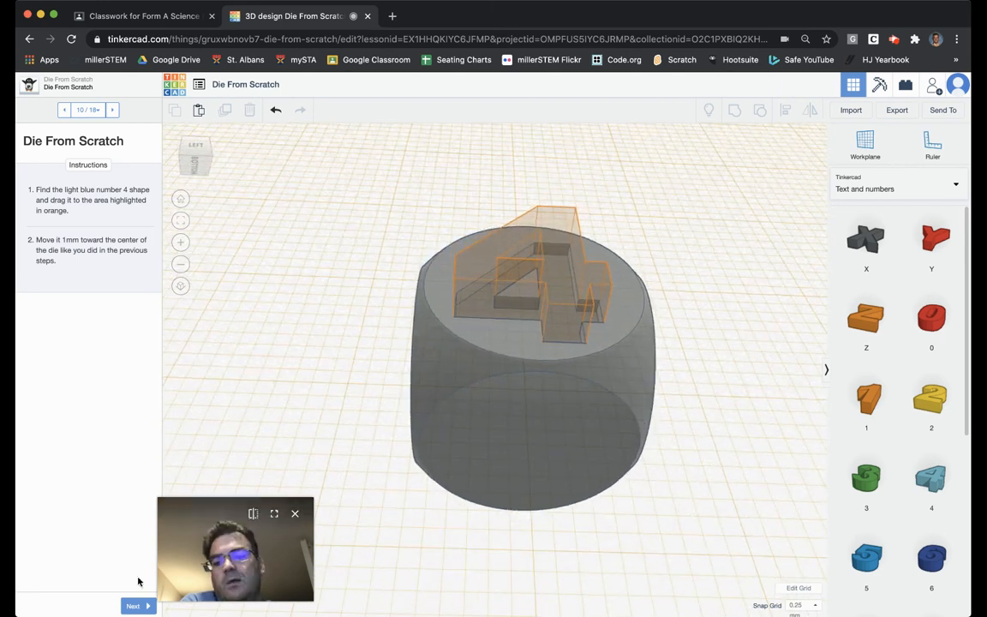
# Step: Set the workplane on the die's back face and advance to lesson step twelve
pyautogui.click(133, 605)
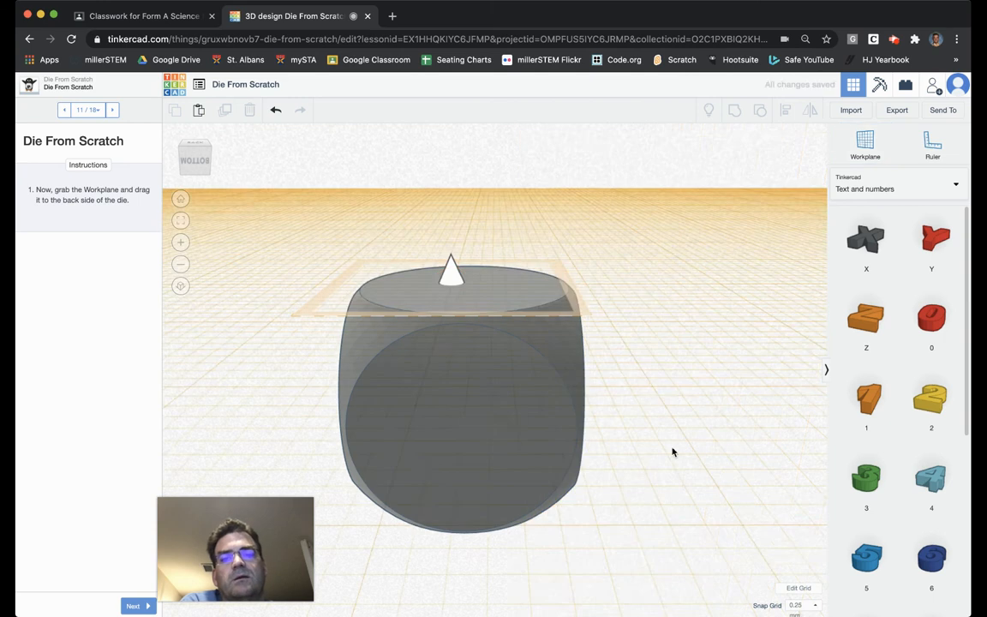
pyautogui.moveTo(673, 452); pyautogui.dragTo(309, 392)
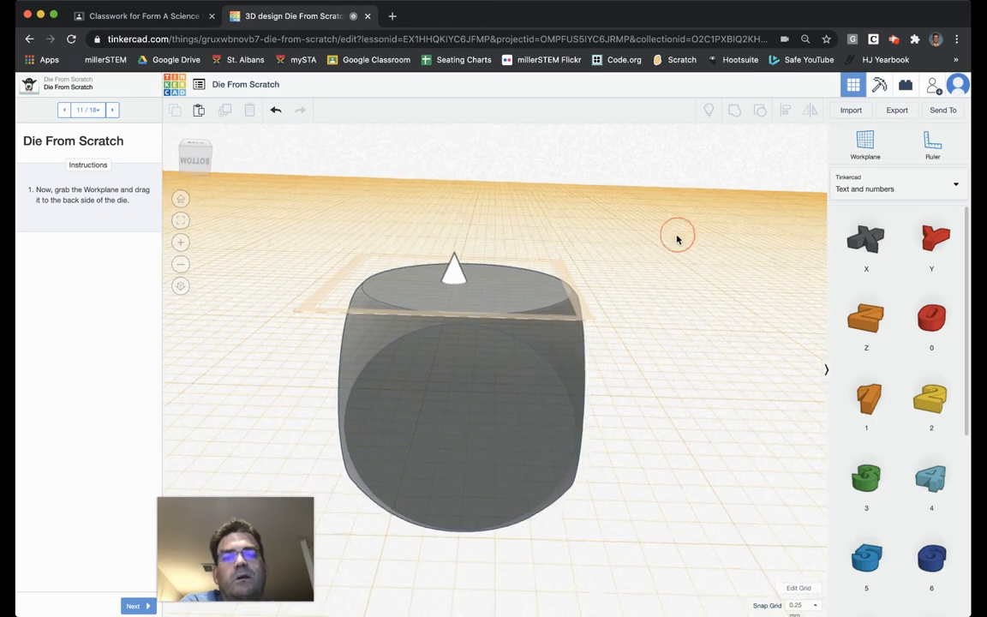
pyautogui.click(133, 606)
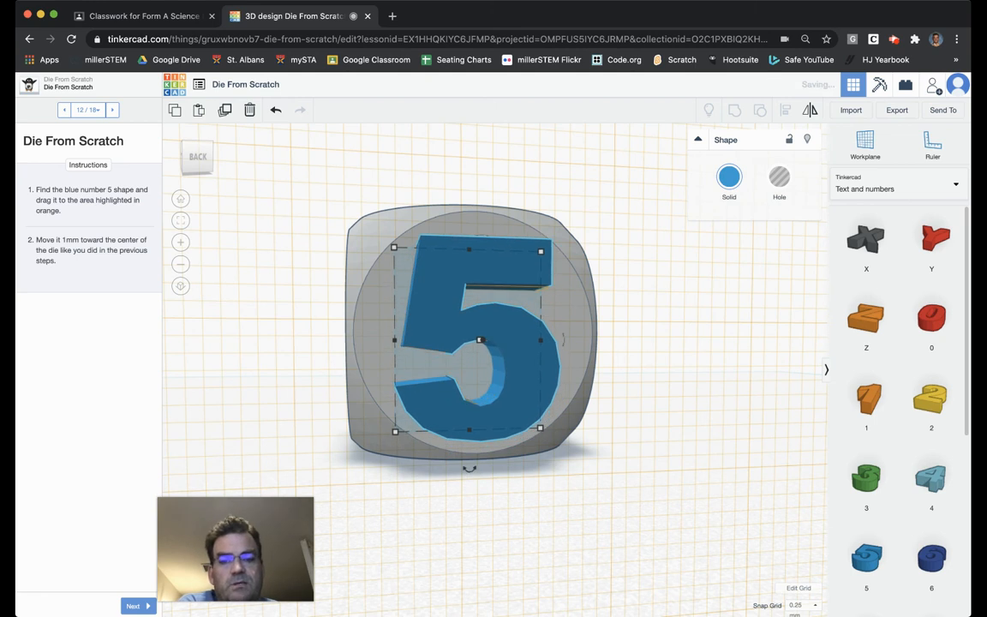
# Step: Lower the blue 5 by 1 mm into the back face and set it as a Hole
pyautogui.moveTo(468, 339); pyautogui.dragTo(472, 341)
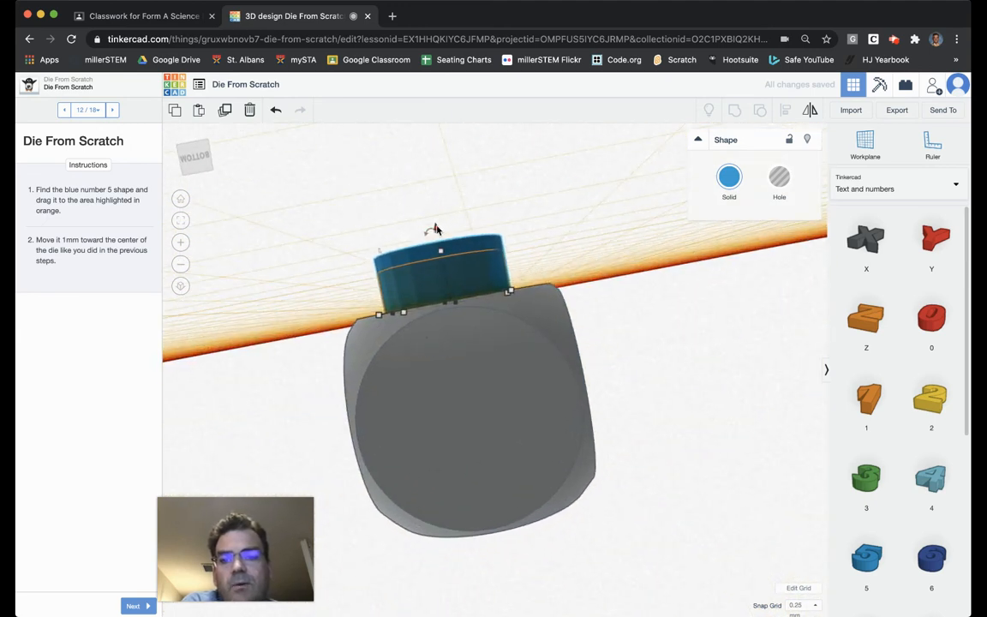
pyautogui.moveTo(440, 251); pyautogui.dragTo(439, 266)
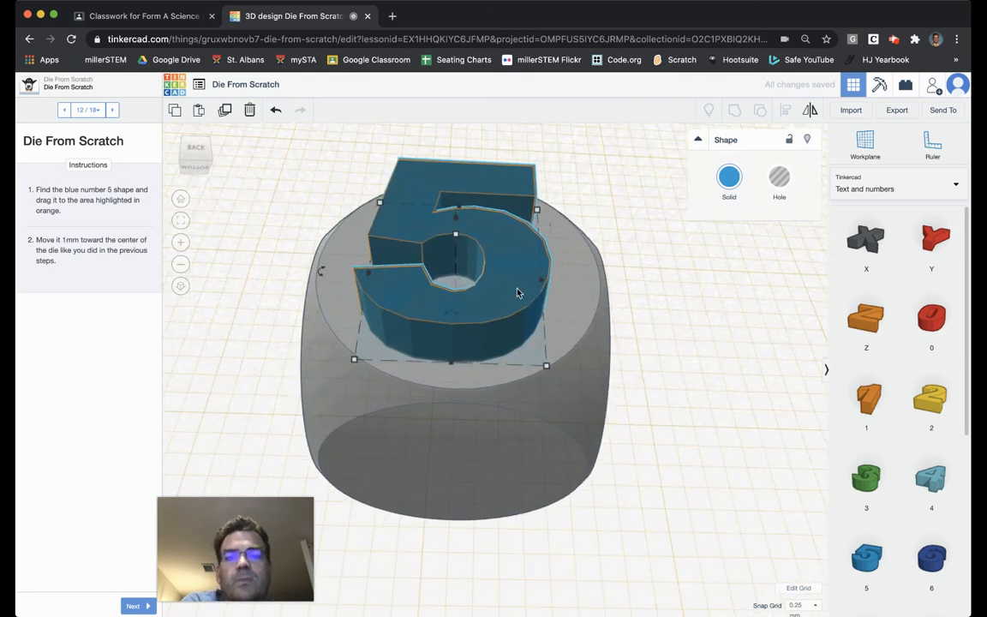
pyautogui.click(779, 177)
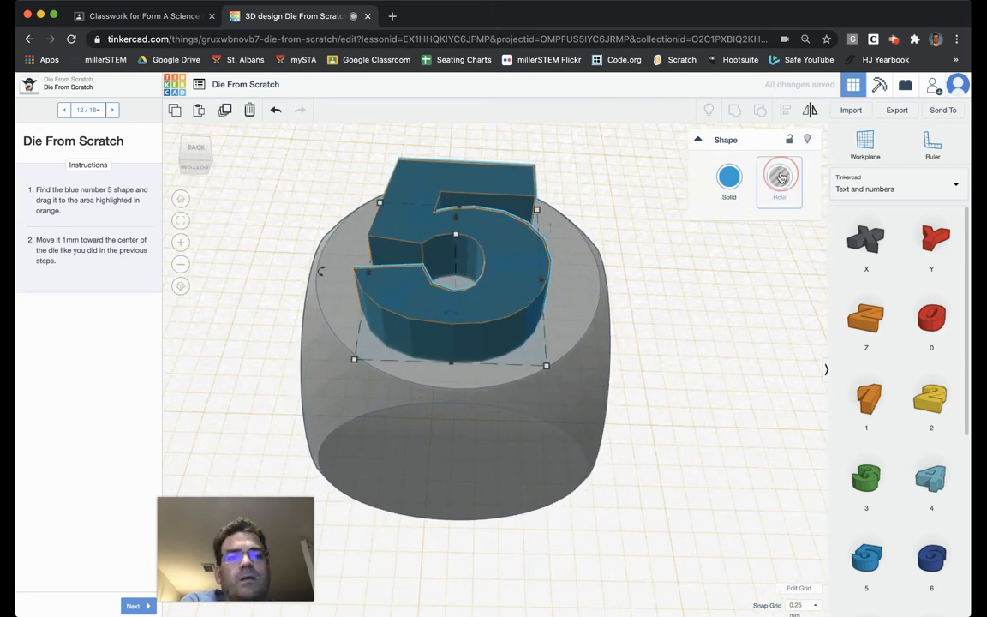
pyautogui.click(778, 176)
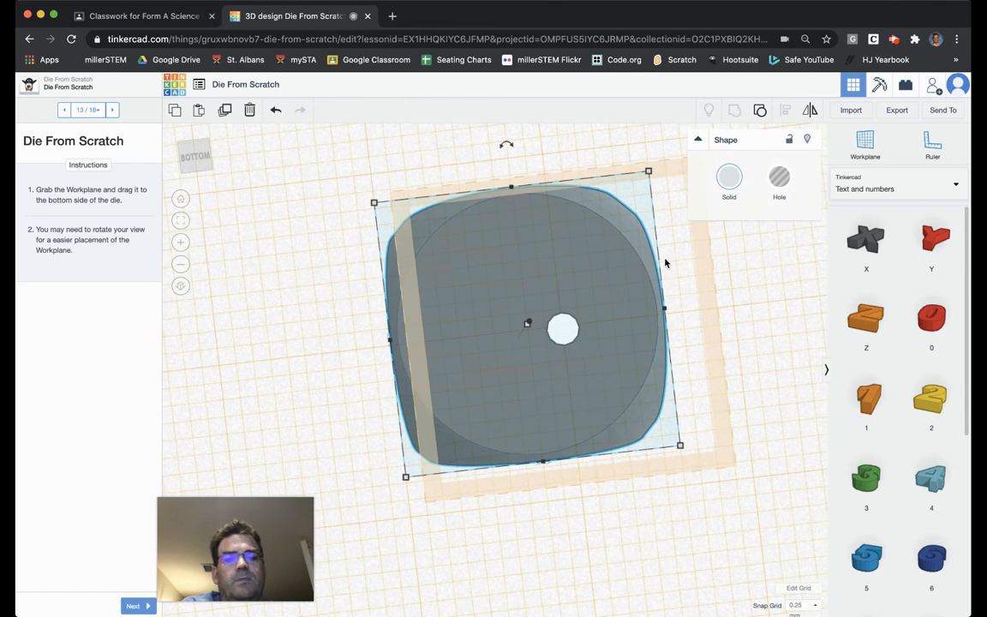
# Step: Move the workplane to the die's bottom and drop the dark blue 6 there
pyautogui.click(134, 605)
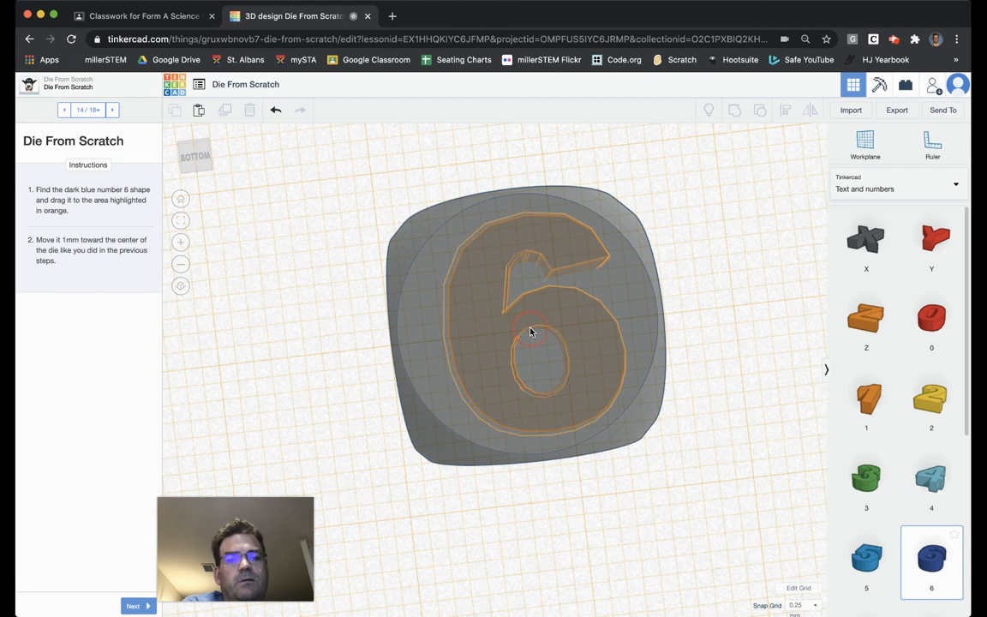
pyautogui.click(531, 334)
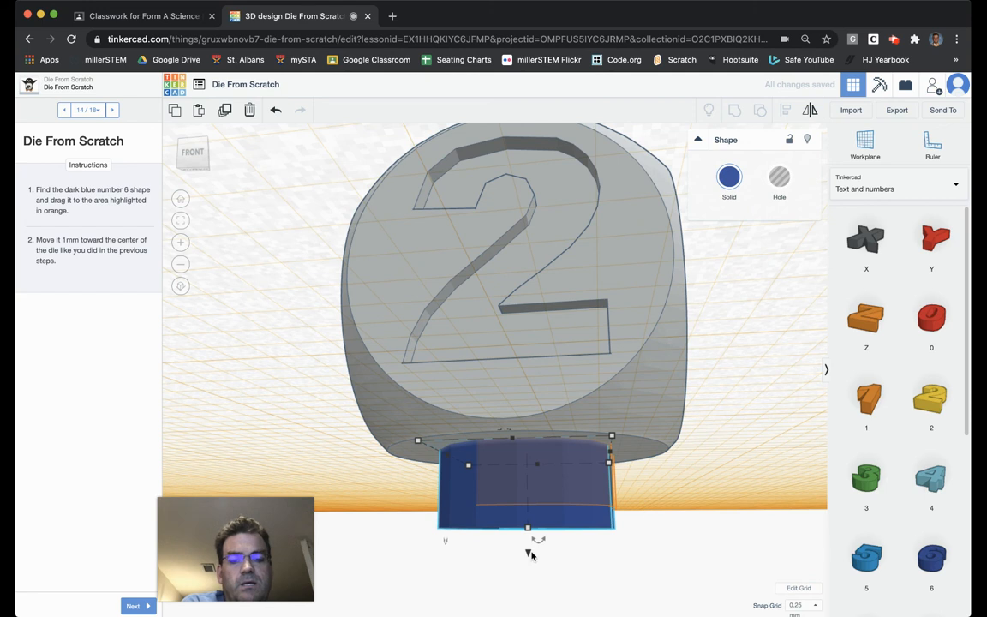
# Step: Sink the number 6 1 mm into the bottom face as a Hole, then inspect the die
pyautogui.moveTo(527, 527); pyautogui.dragTo(528, 541)
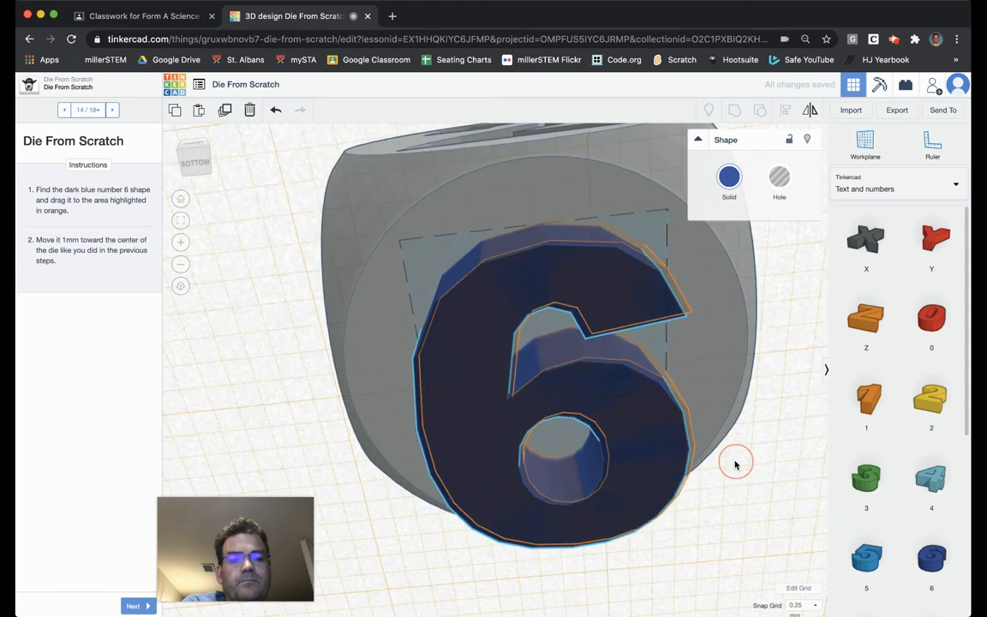
pyautogui.click(565, 343)
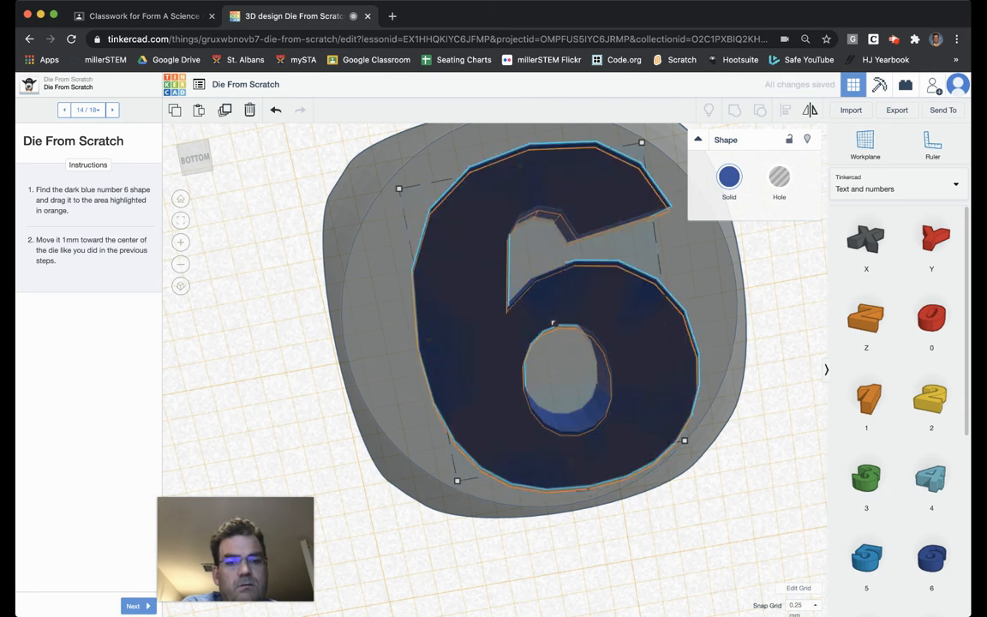
pyautogui.click(655, 388)
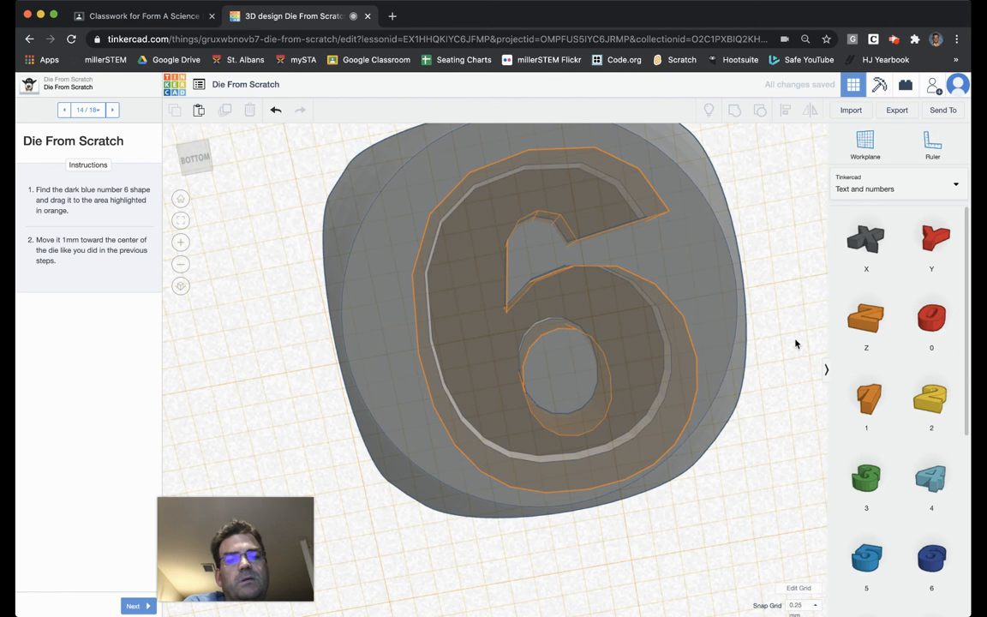
pyautogui.moveTo(797, 343); pyautogui.dragTo(510, 414)
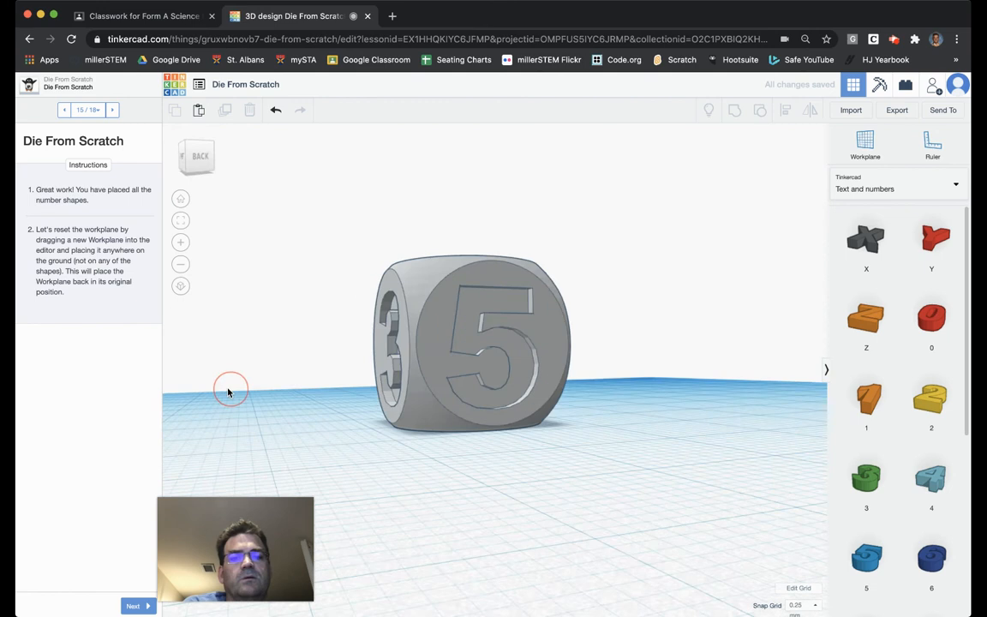
# Step: Return to the front view and step through the make-holes and grouping steps to the final step
pyautogui.moveTo(231, 390); pyautogui.dragTo(767, 379)
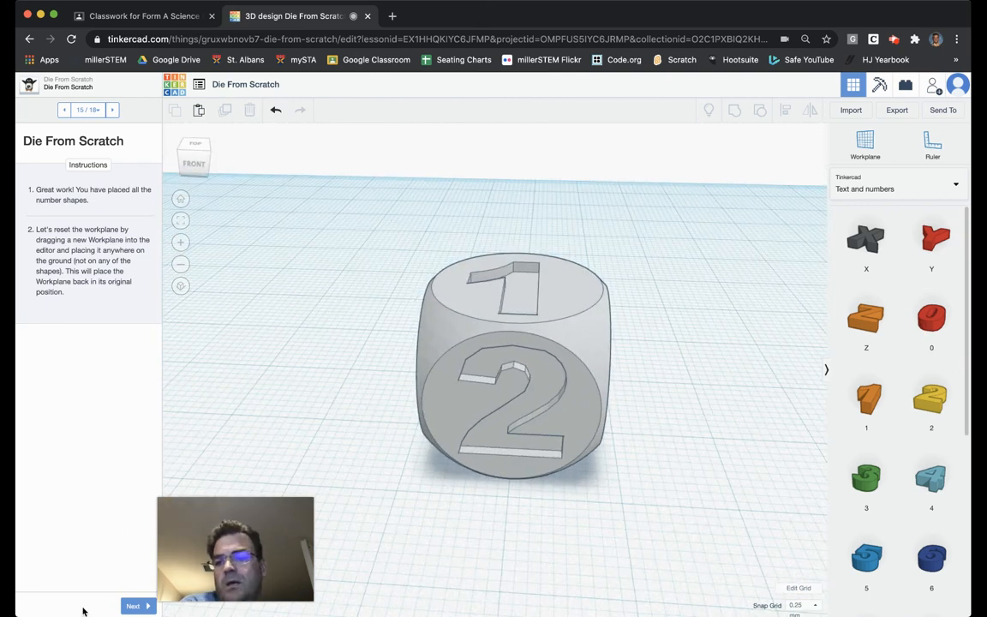
pyautogui.click(132, 606)
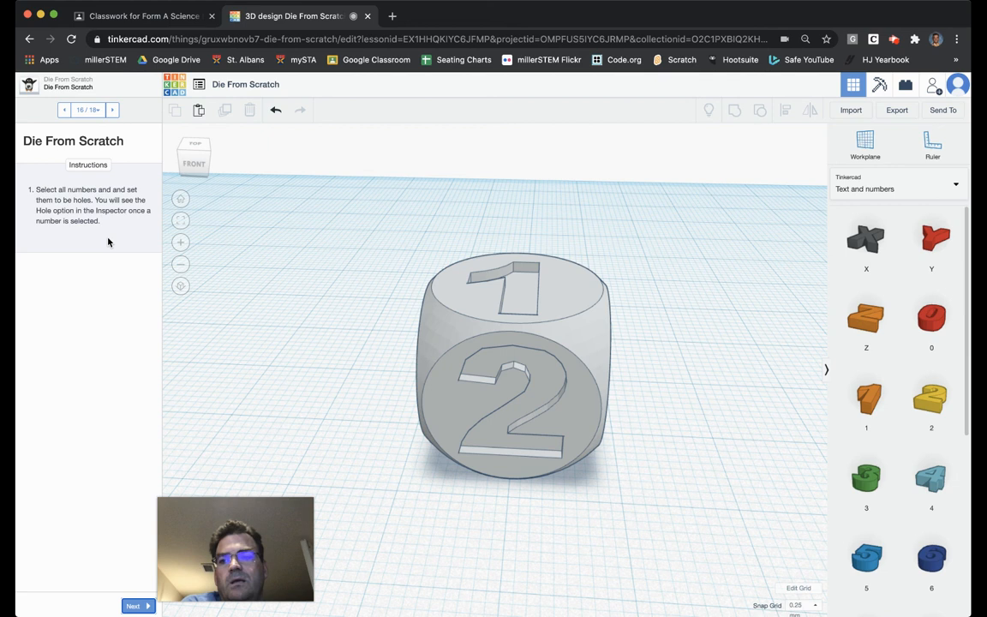
pyautogui.moveTo(103, 228)
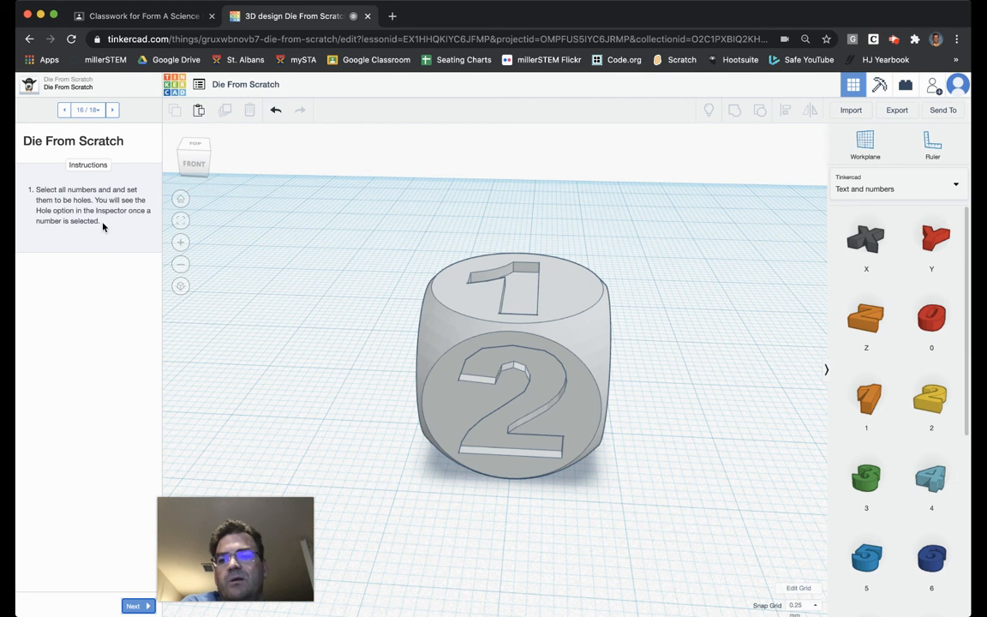
pyautogui.moveTo(109, 303)
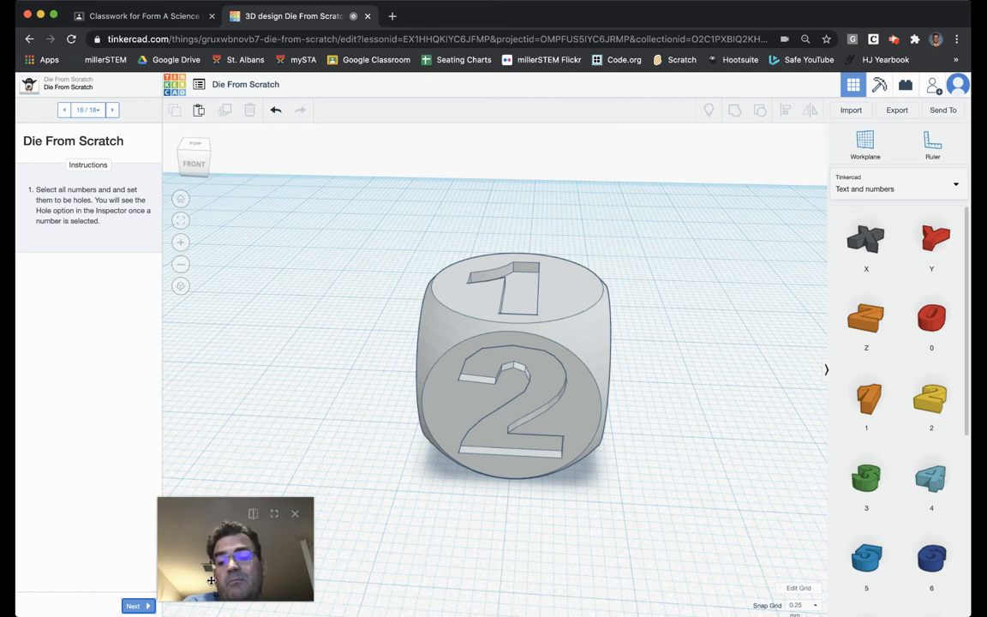
pyautogui.click(132, 605)
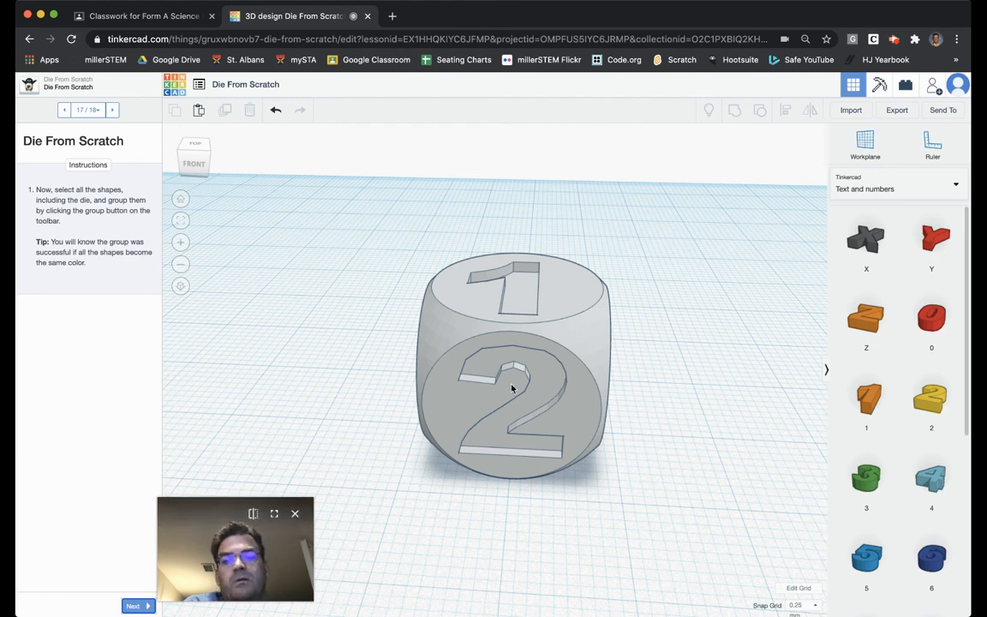
pyautogui.click(137, 606)
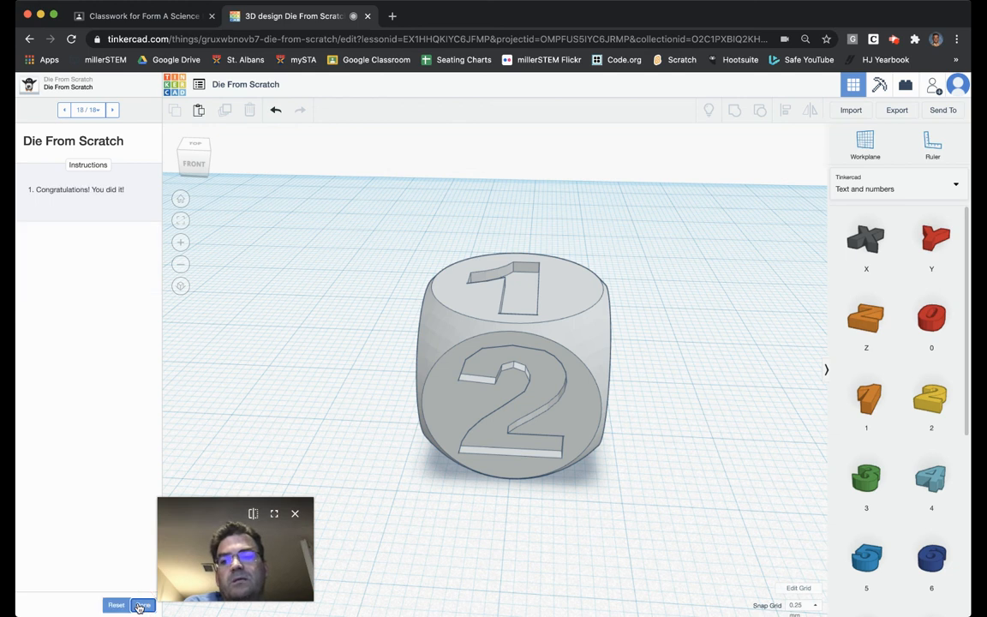
# Step: Finish the lesson and append 'Miller' to the Die From Scratch design title
pyautogui.click(143, 604)
pyautogui.write(' J')
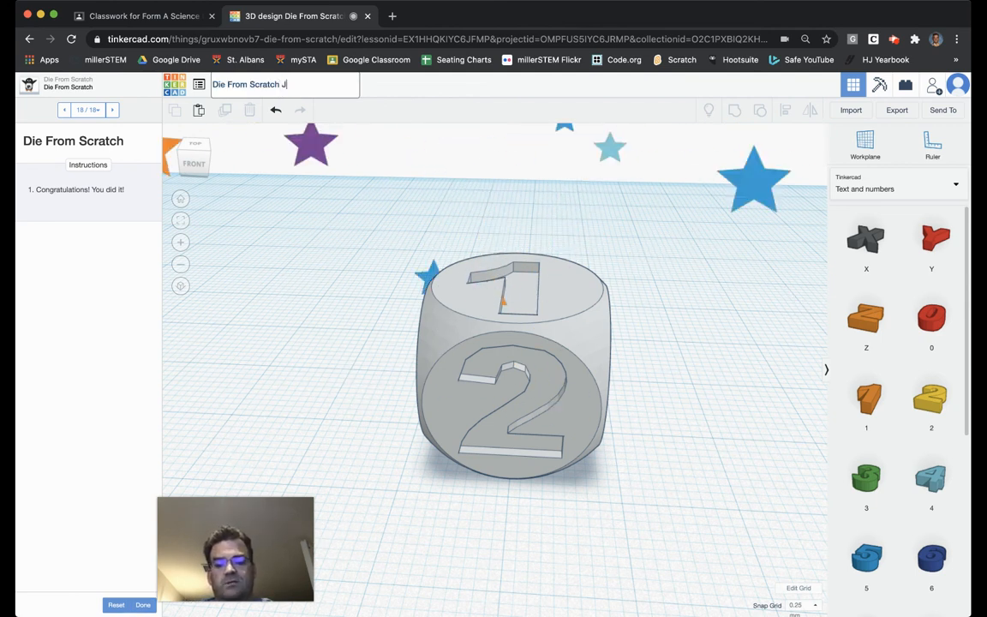
pyautogui.write('Miller')
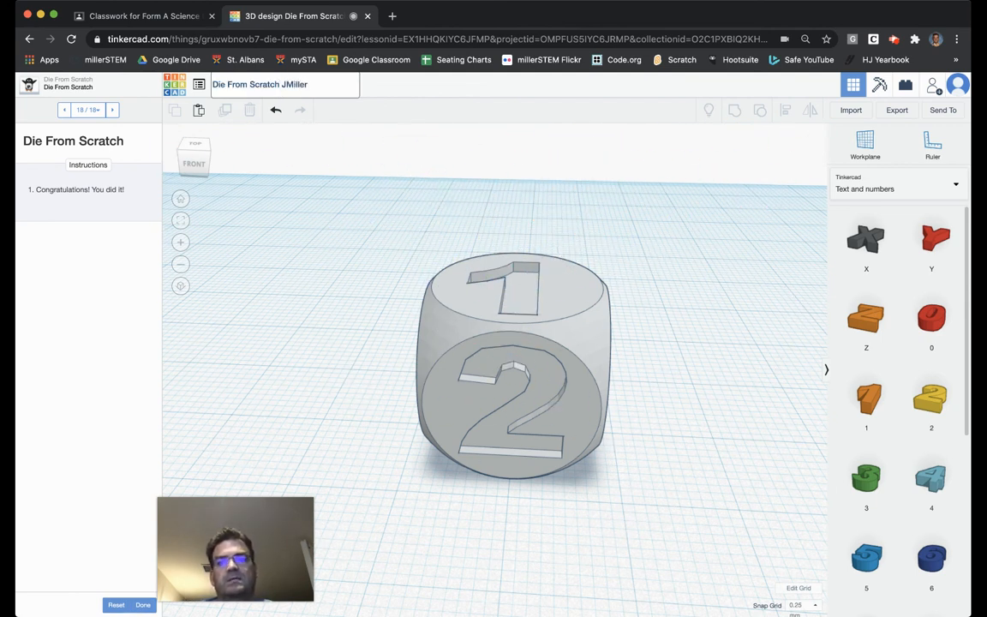